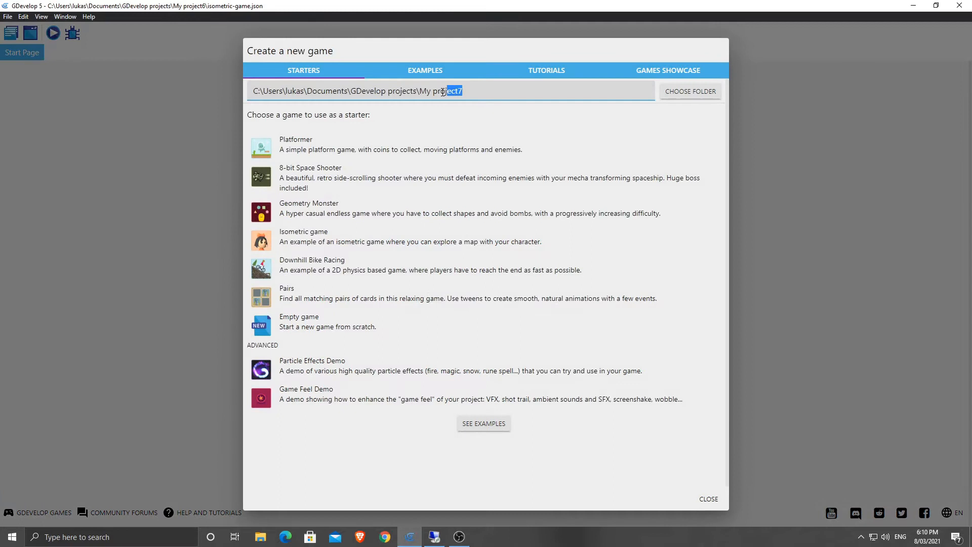
Step: Name the new empty game's project folder PirateIsles
text(Pirate)
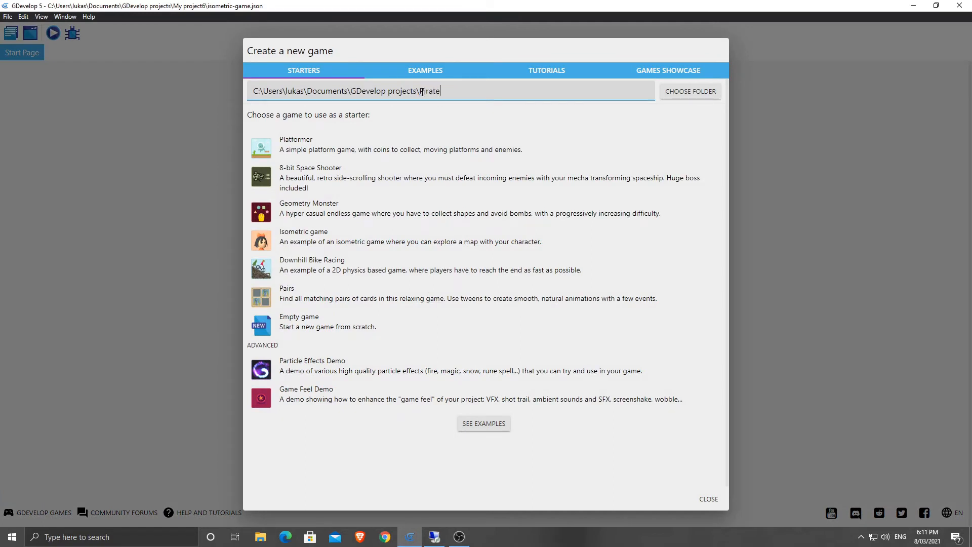
text(Isles)
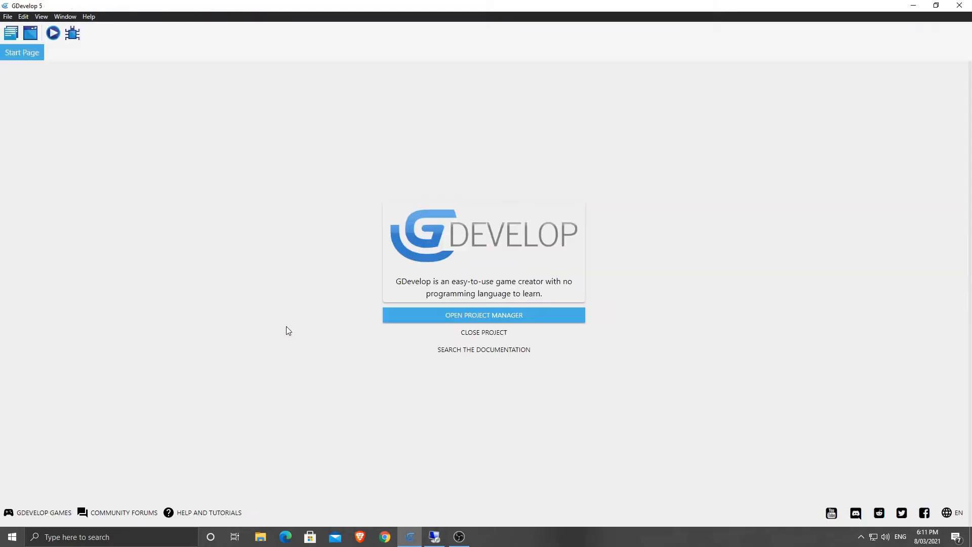
Step: Add a new scene named OceanLevel in the Project Manager, then reopen the project
click(483, 315)
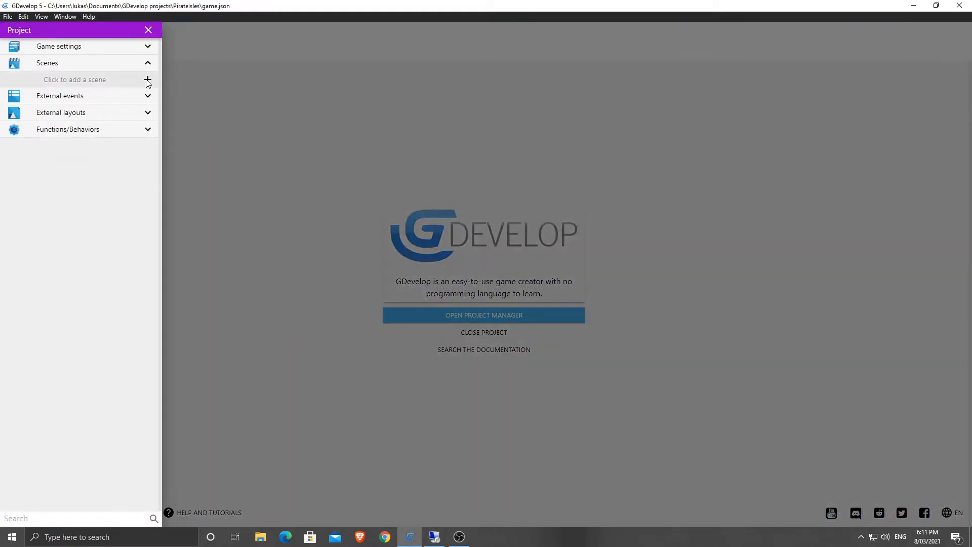
click(147, 79)
text(OceanLevel)
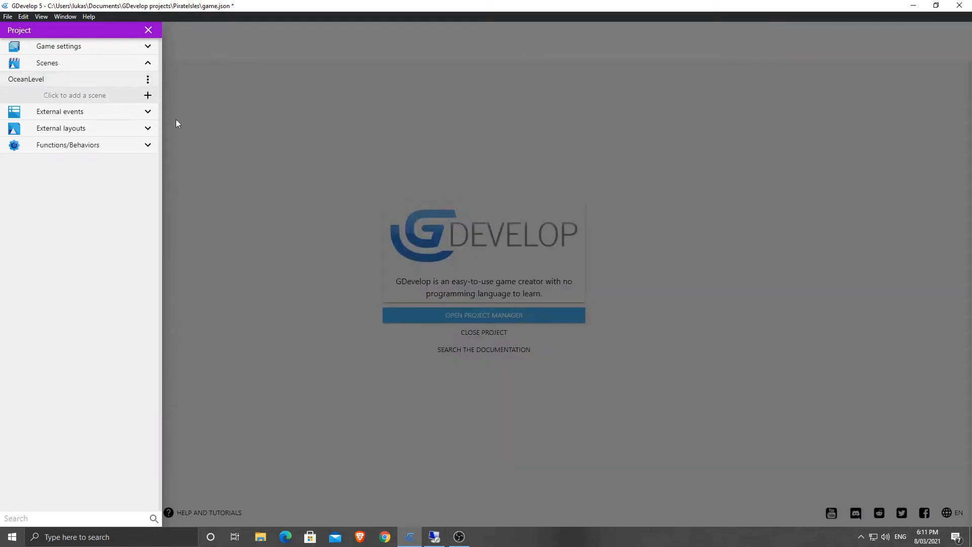
click(149, 30)
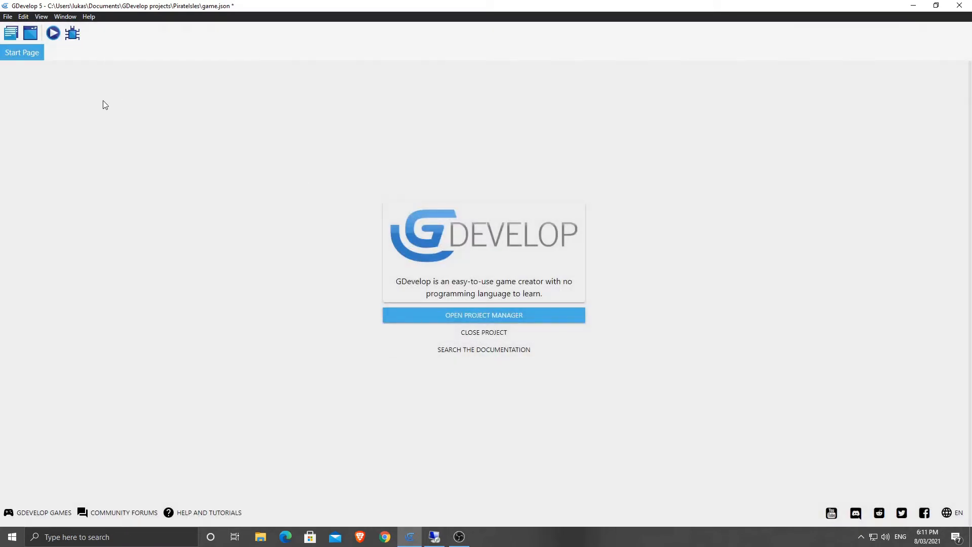
mouse_move(338, 243)
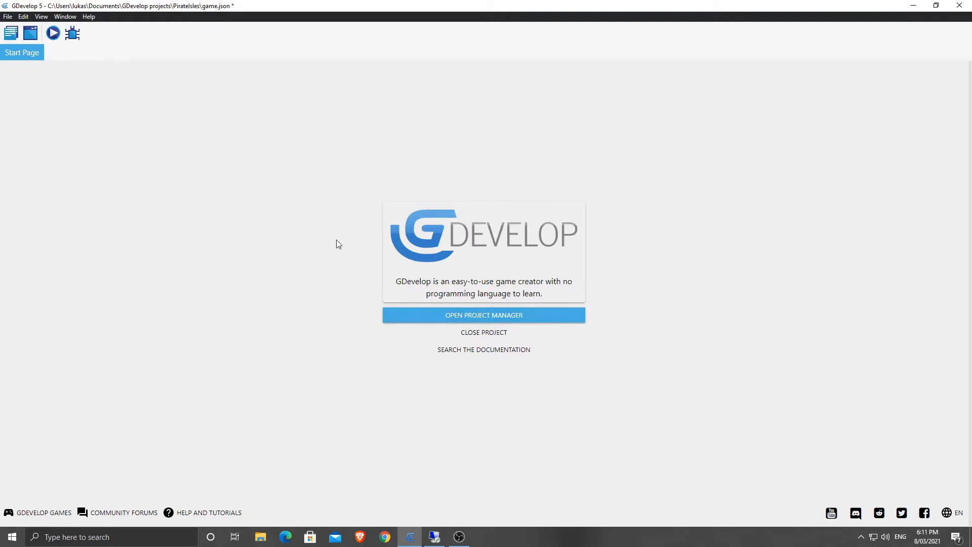
click(484, 315)
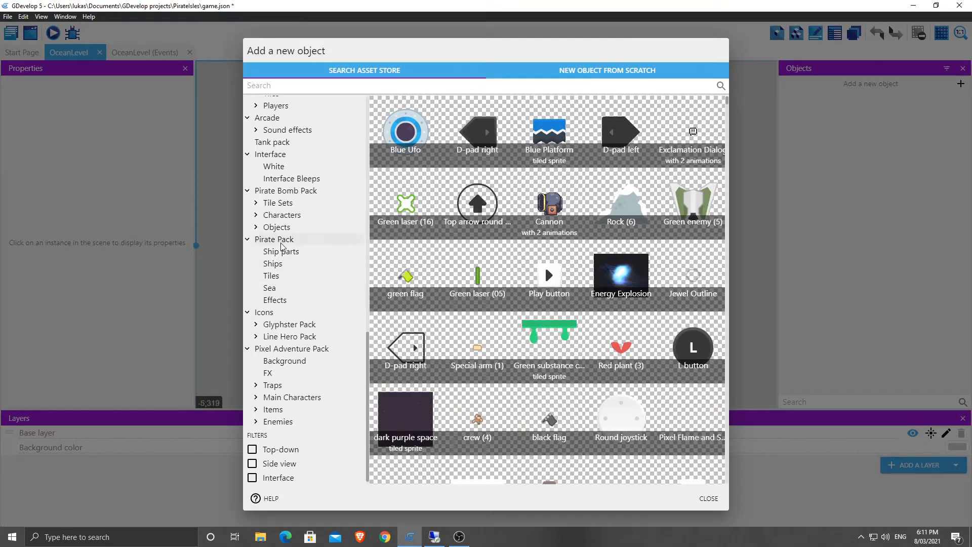
Step: Add the Pirate Pack's Red ship to OceanLevel as RedShip and close the store
click(274, 238)
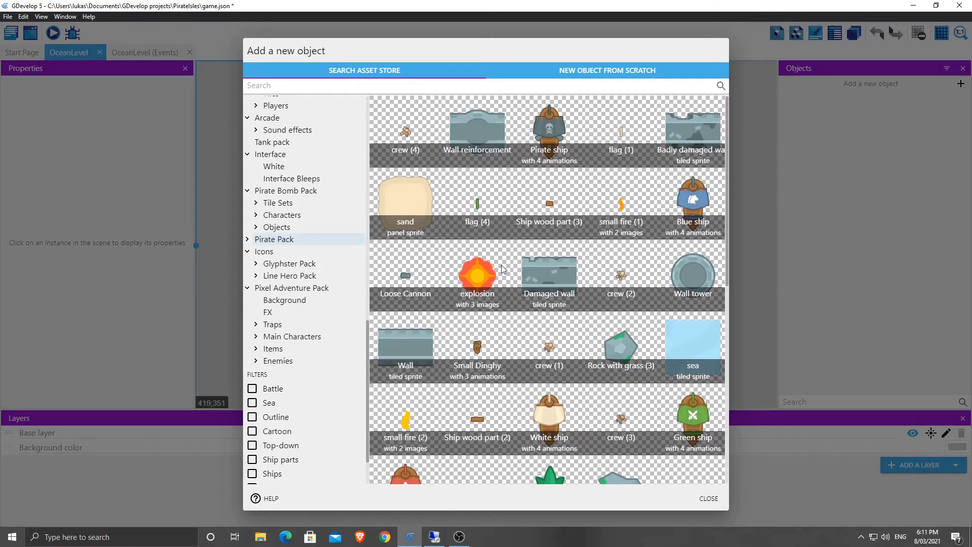
scroll(down, 3)
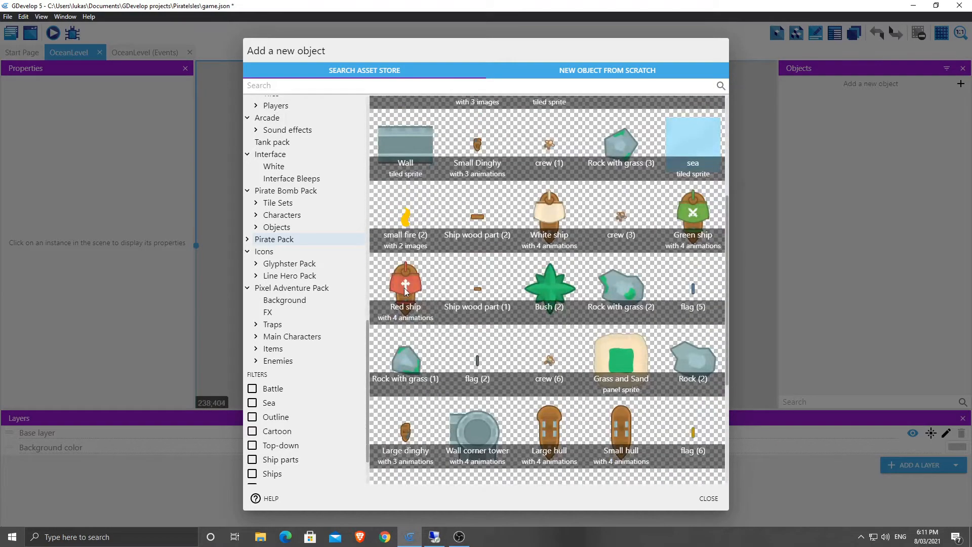
click(406, 286)
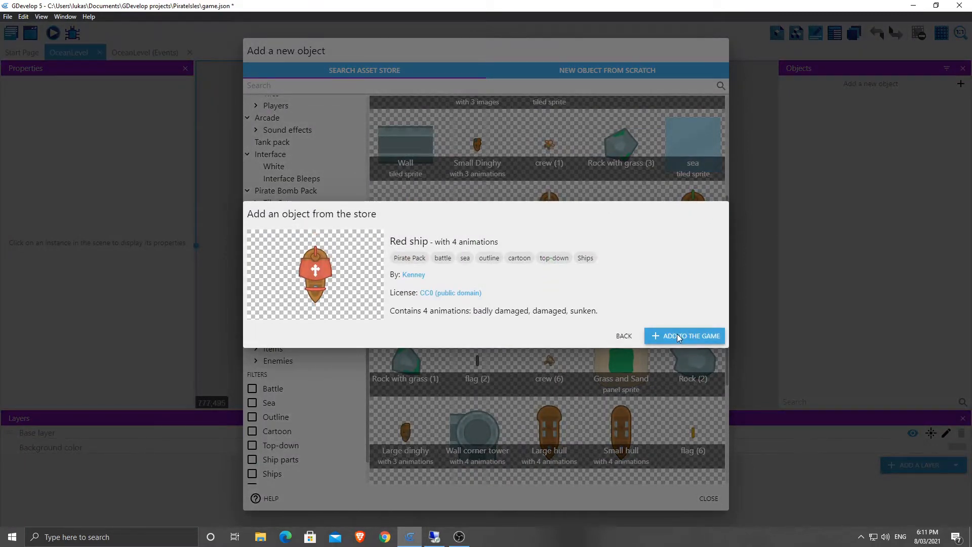
click(685, 335)
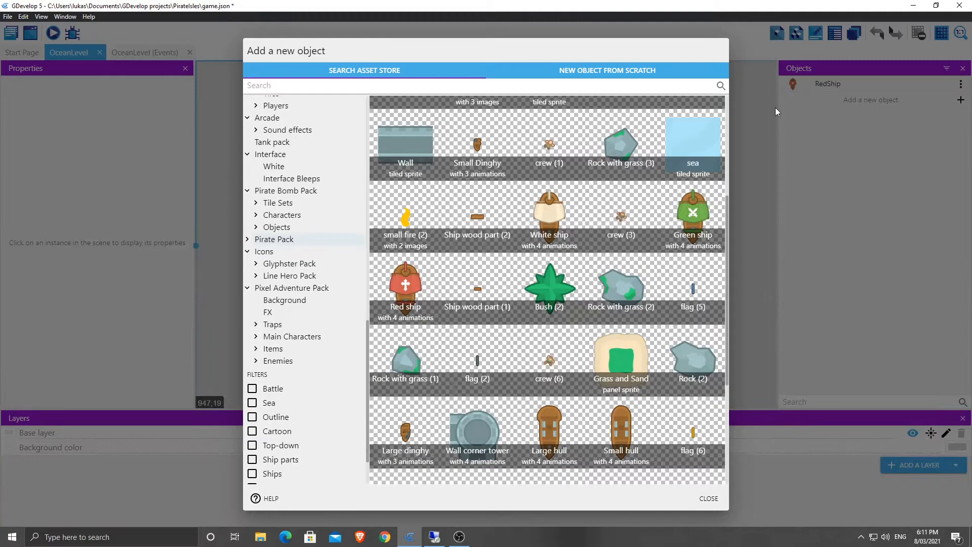
click(708, 497)
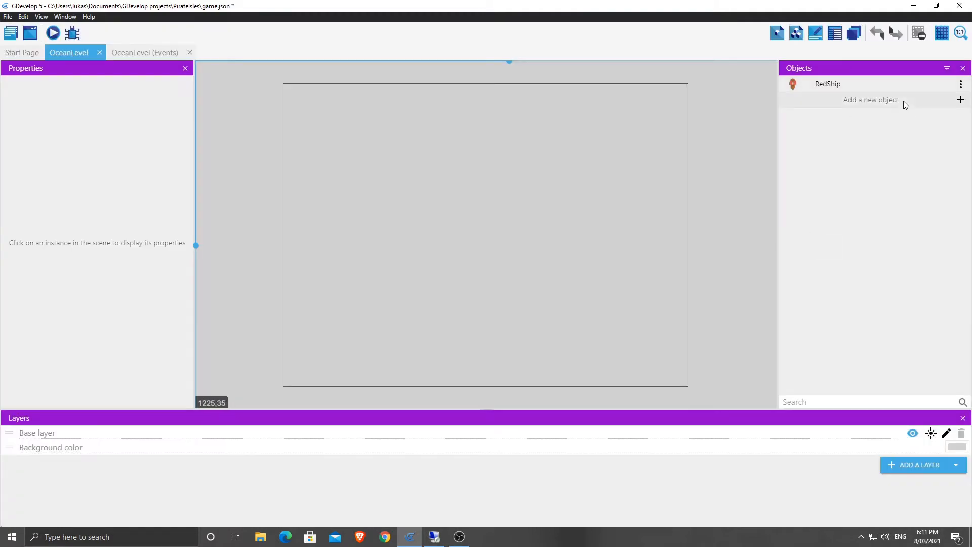
Step: Add Explosion, Rock with grass (3), Sea, Crew (4) and Sand assets to the game
click(870, 100)
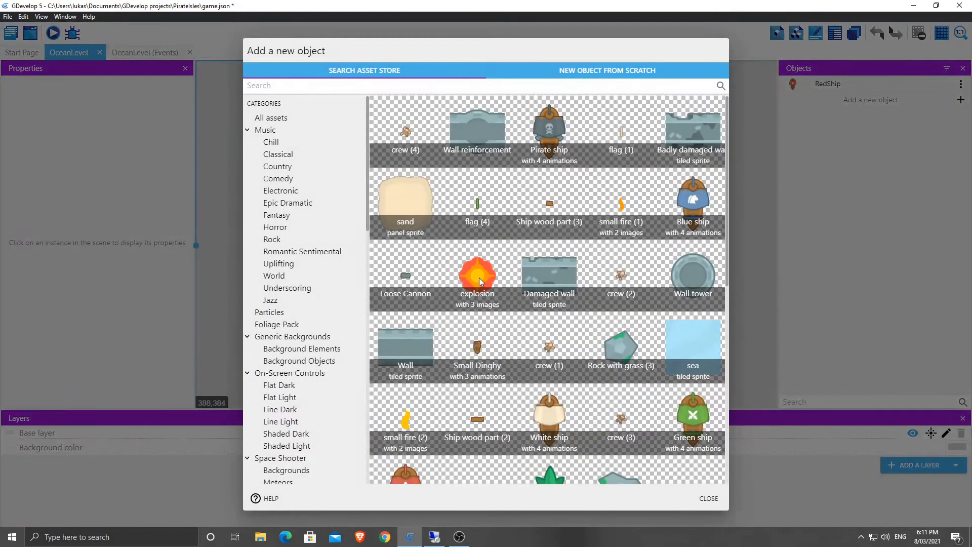
click(477, 273)
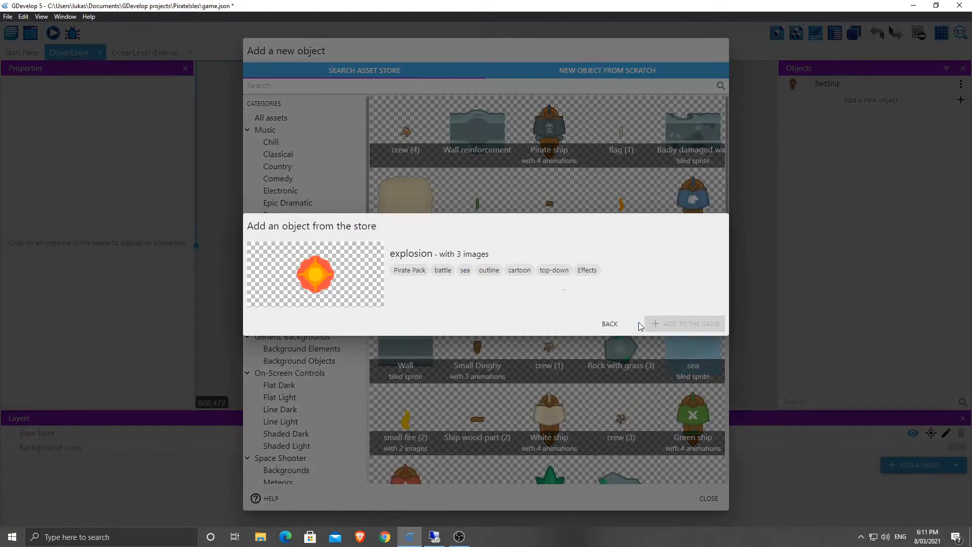
click(690, 323)
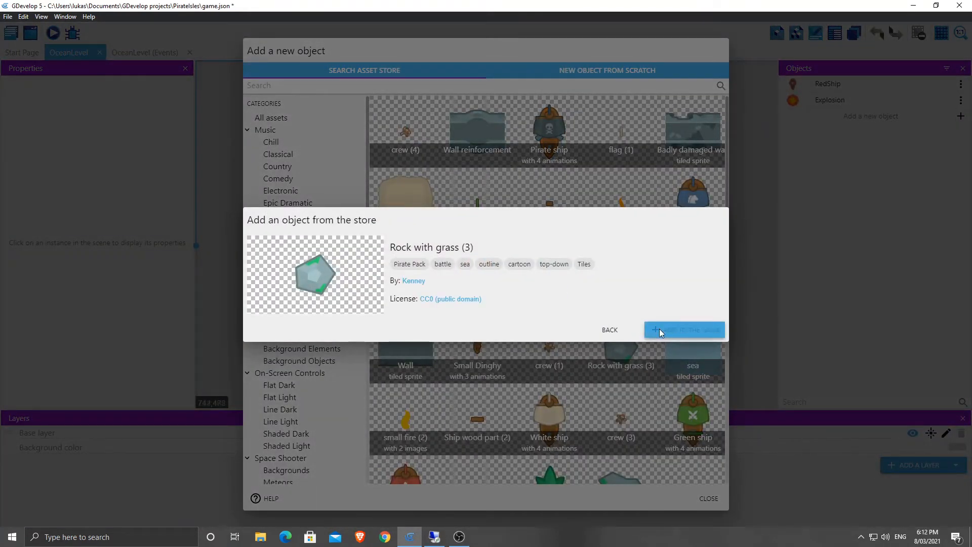
click(684, 329)
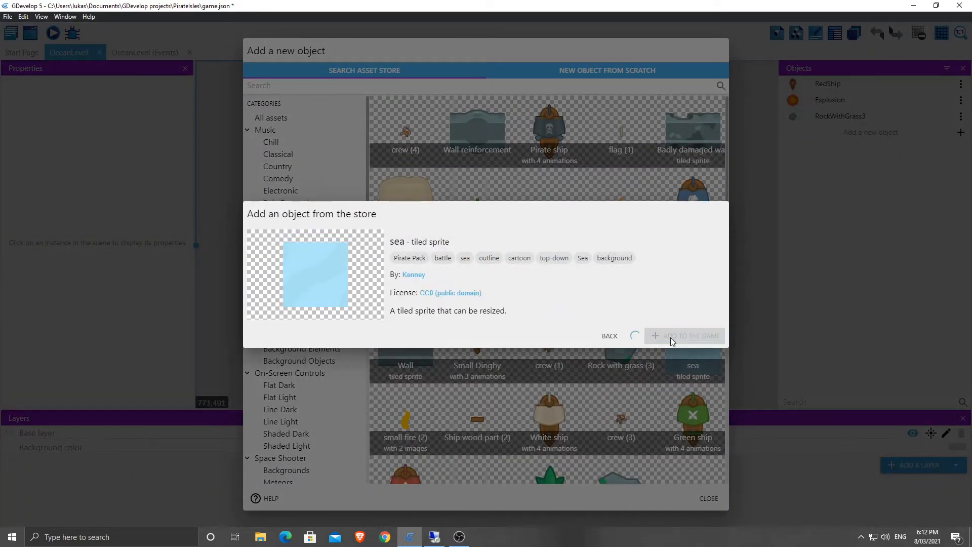
click(687, 335)
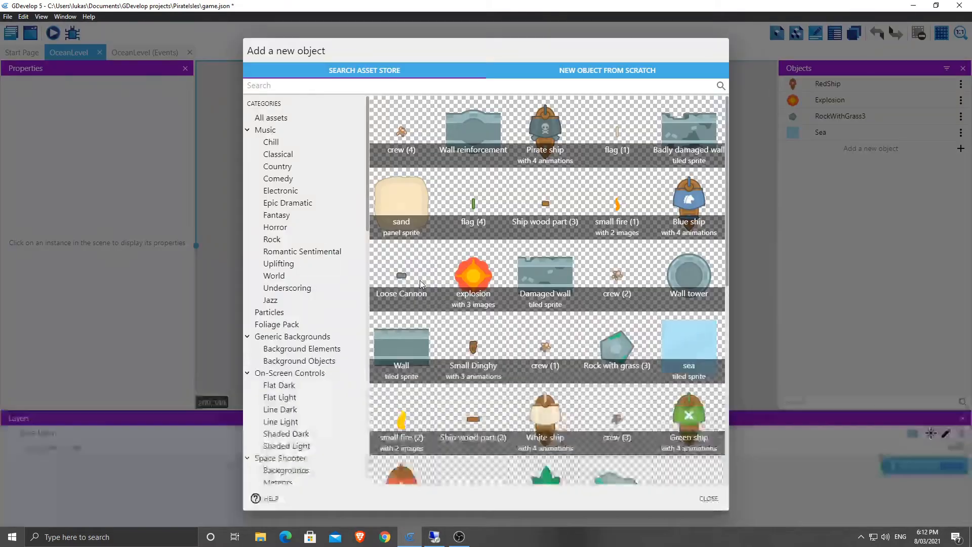
click(401, 131)
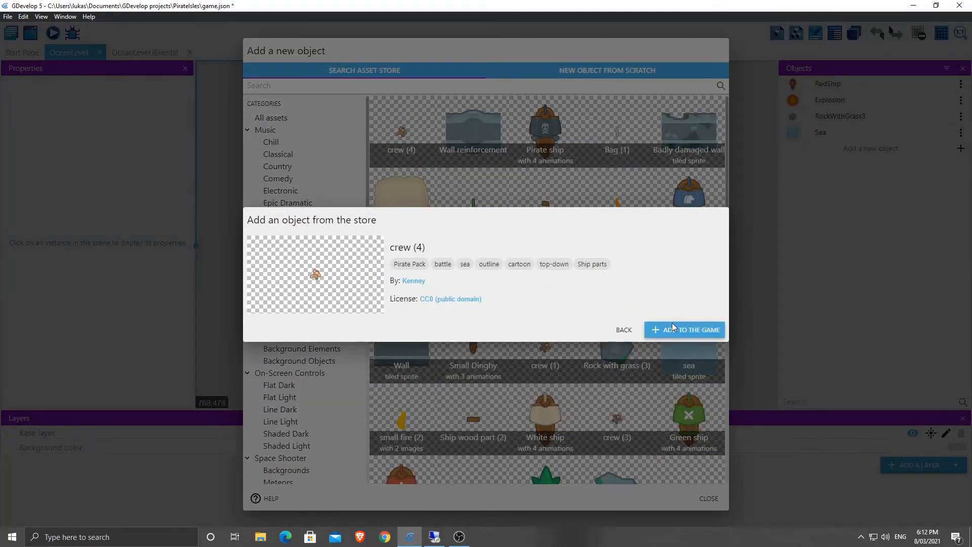
click(685, 329)
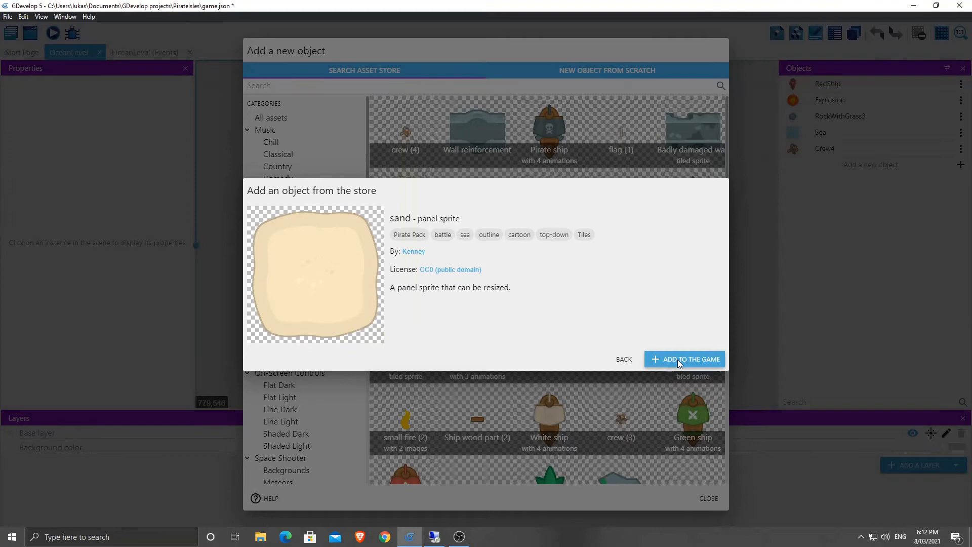
click(685, 359)
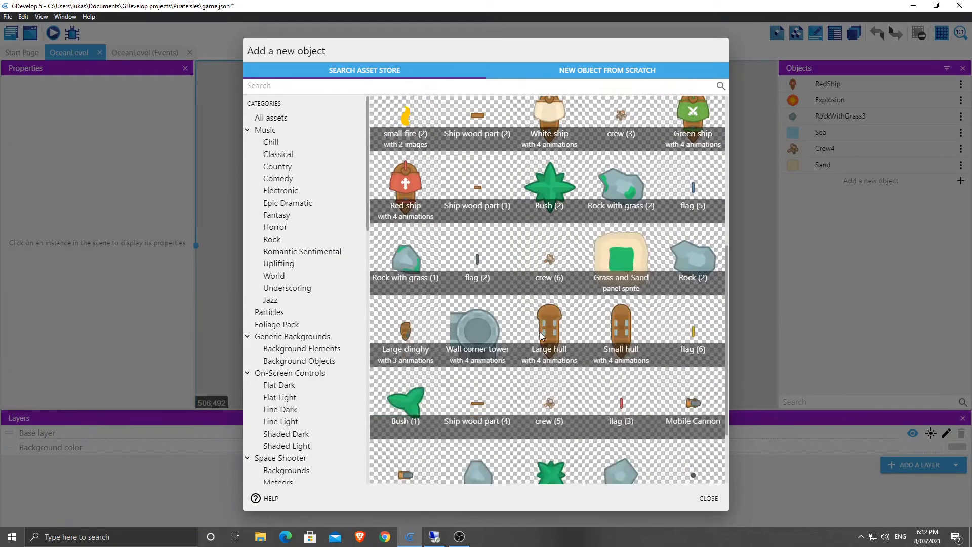
Step: Add Grass and Sand, Bush (3), Yellow ship and Cannon Ball assets to the game
click(620, 256)
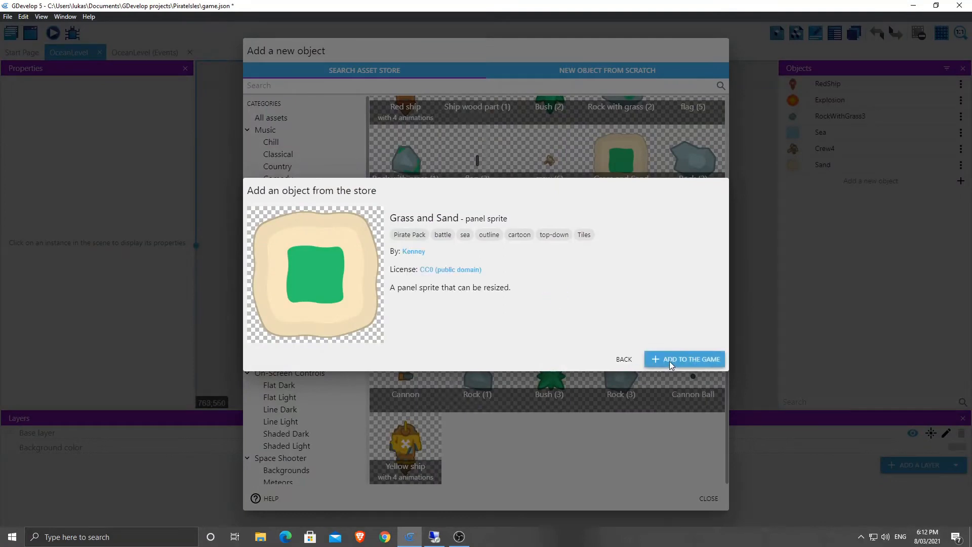
click(685, 359)
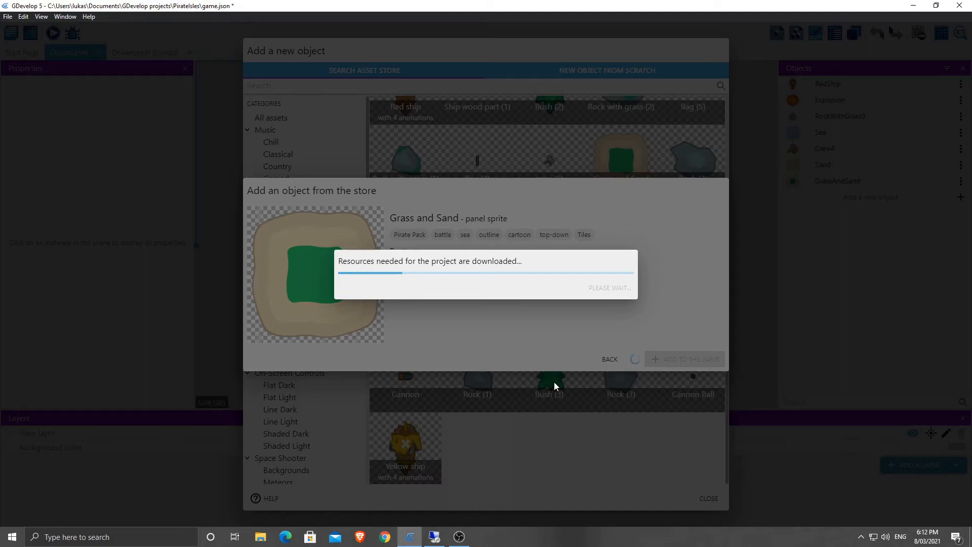
mouse_move(501, 412)
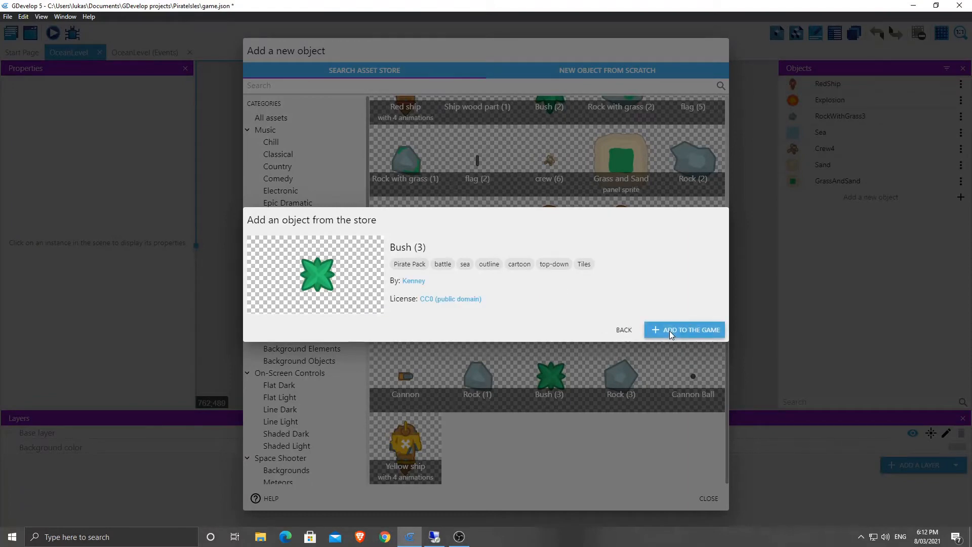
click(684, 330)
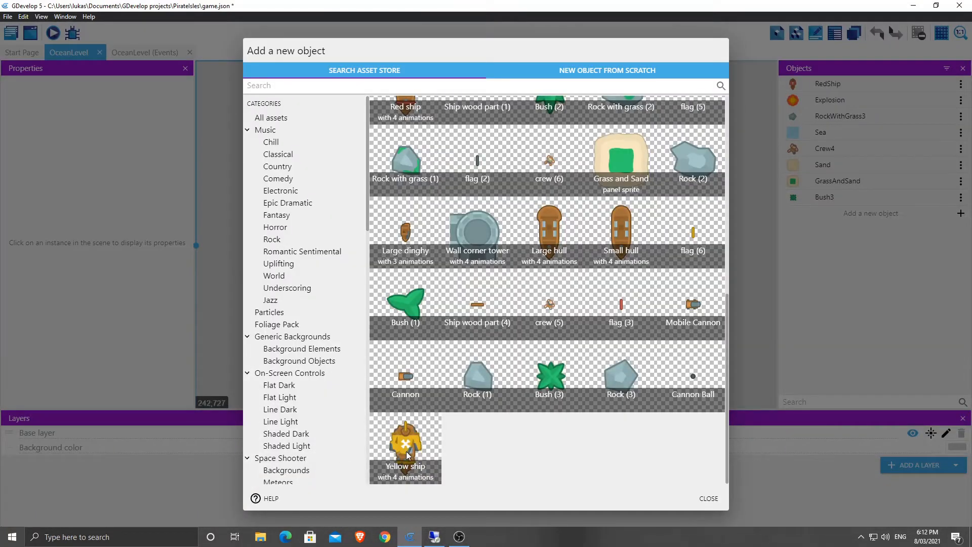
click(405, 449)
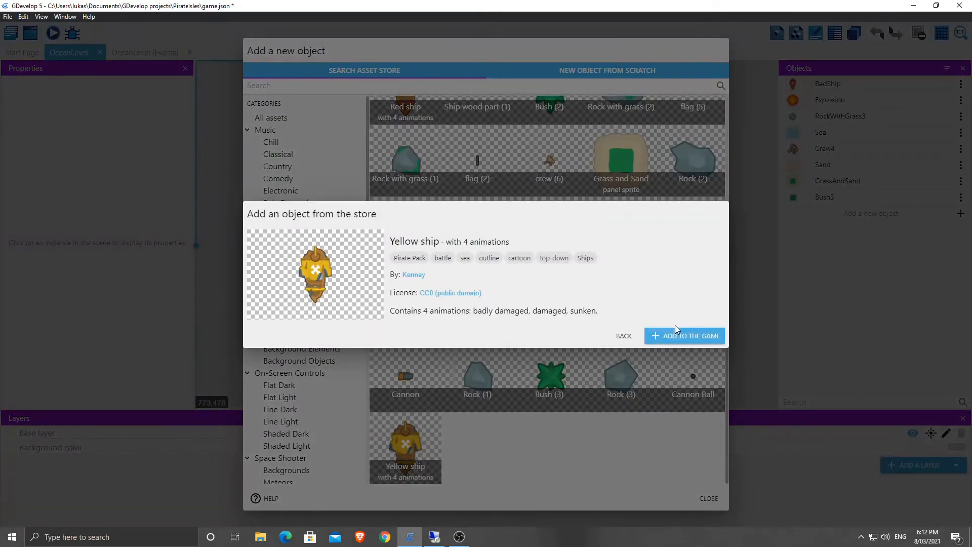
click(684, 335)
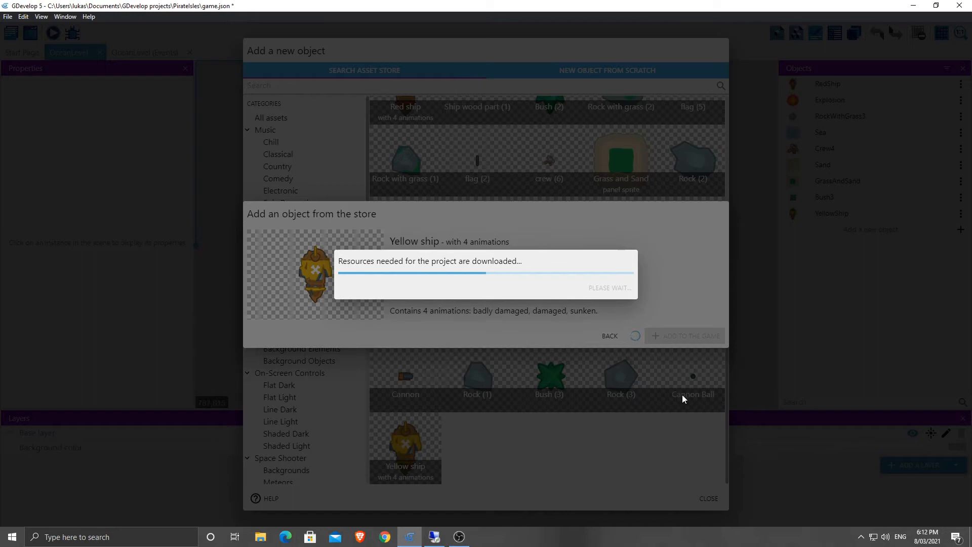
click(693, 377)
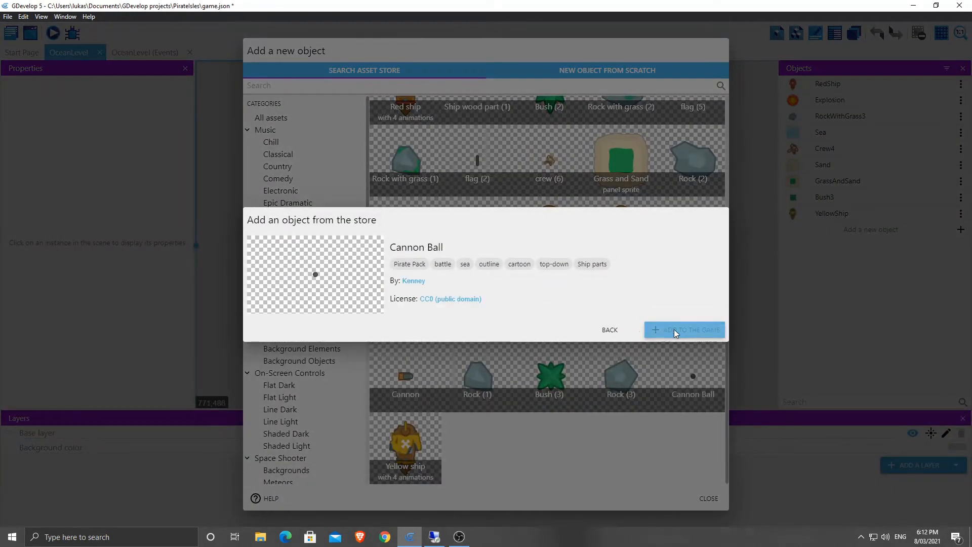
click(684, 329)
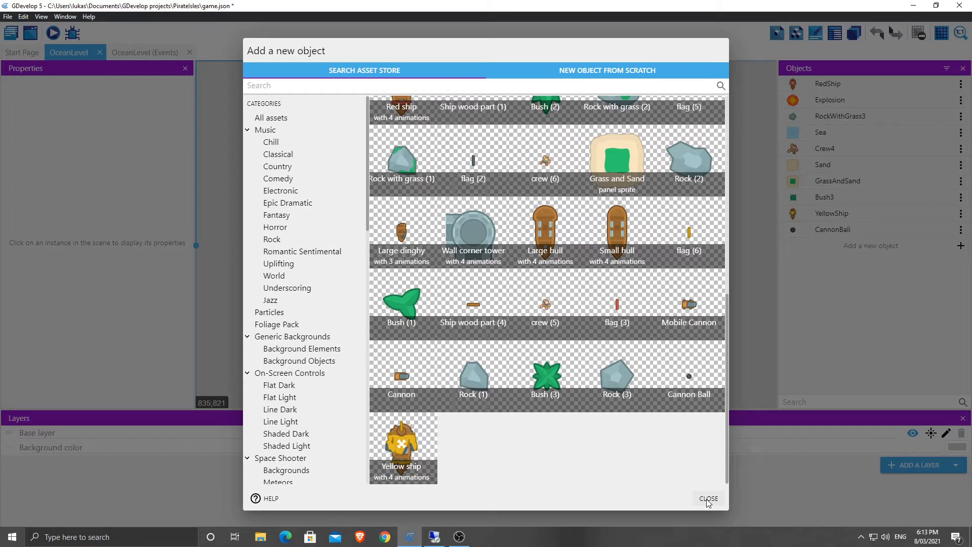
Step: Stretch a Sea instance over the whole scene and select the centred RedShip
click(709, 498)
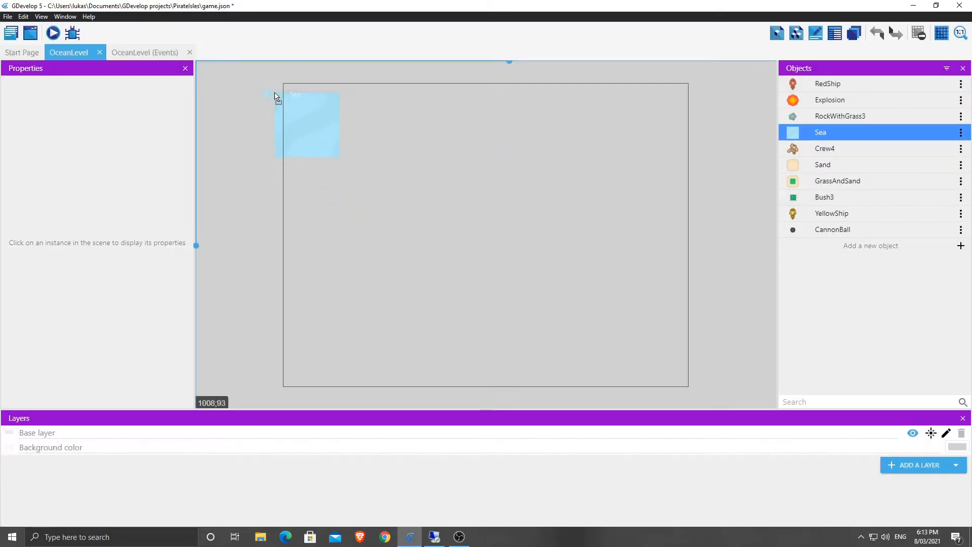
click(310, 124)
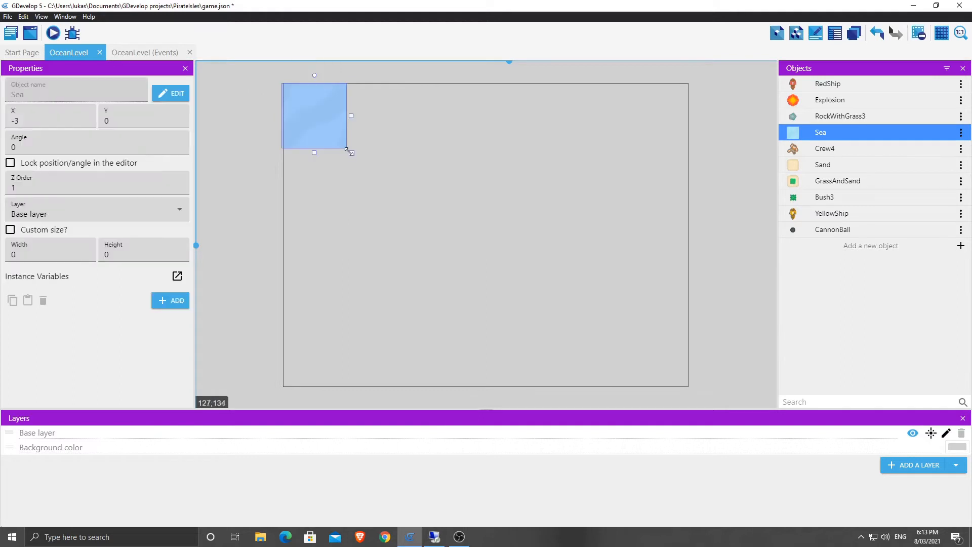
drag(350, 152, 696, 392)
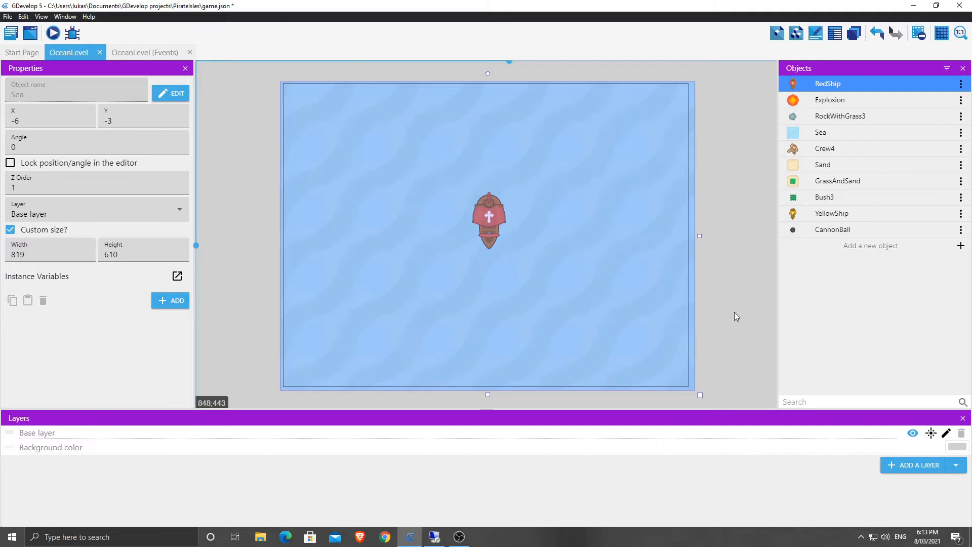
mouse_move(641, 291)
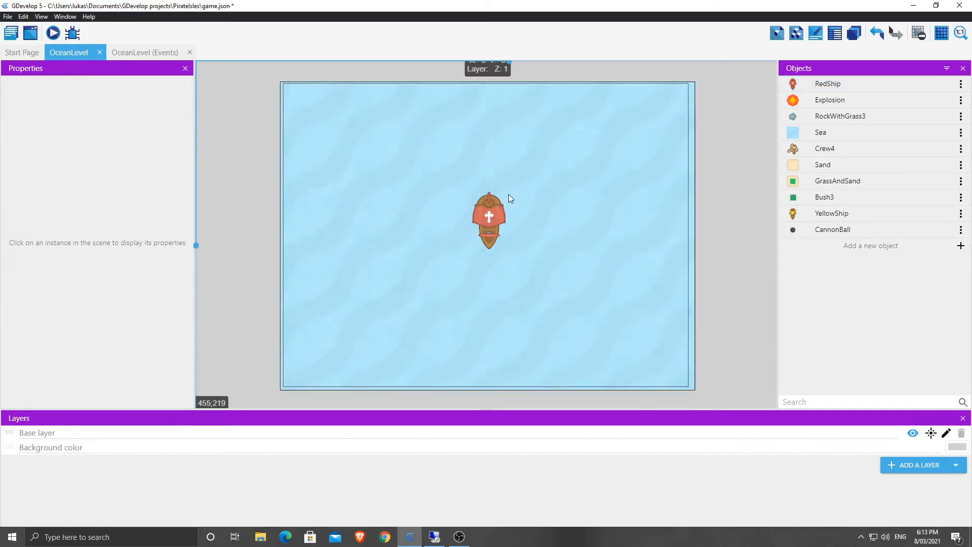
click(489, 220)
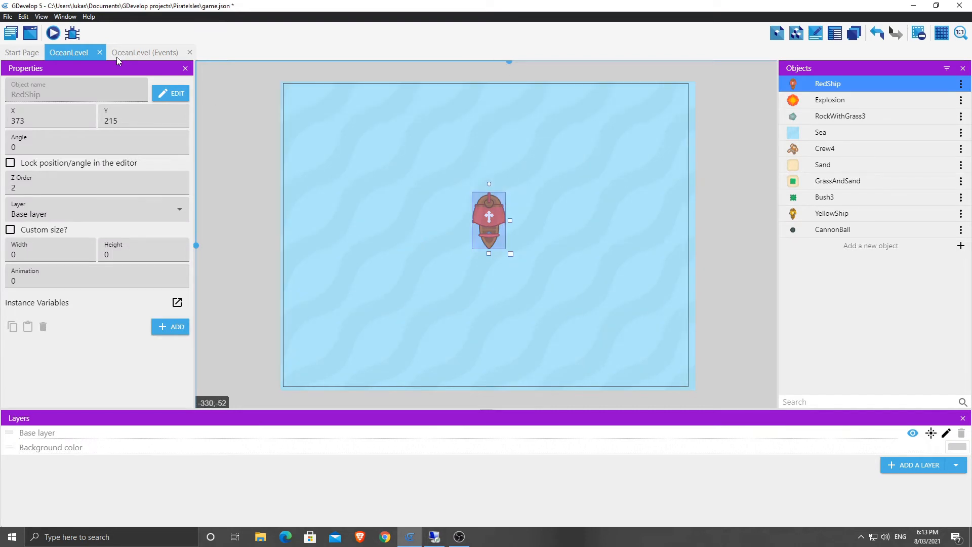
Step: Add a PLAYER CONTROL group with an event testing whether the Up key is pressed
click(144, 52)
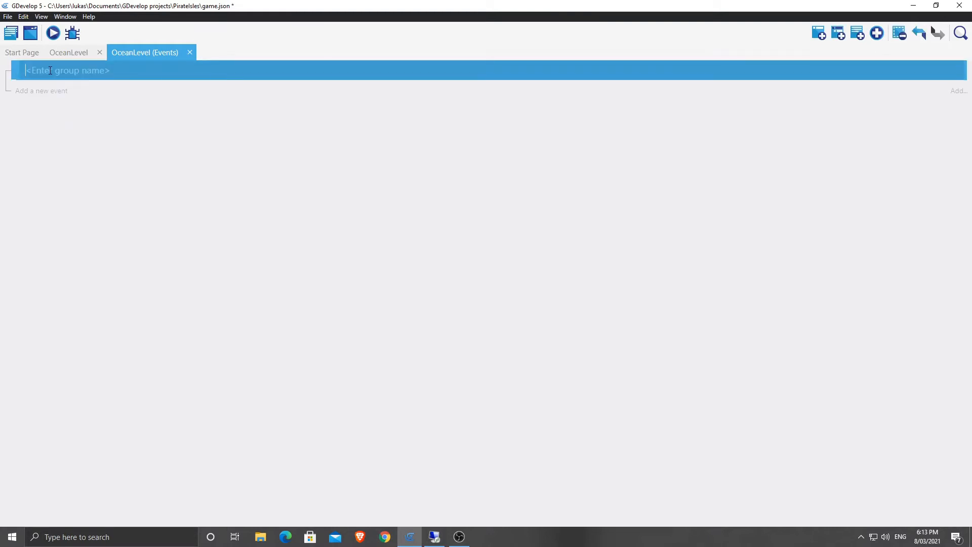
text(PLAYER CONTRO)
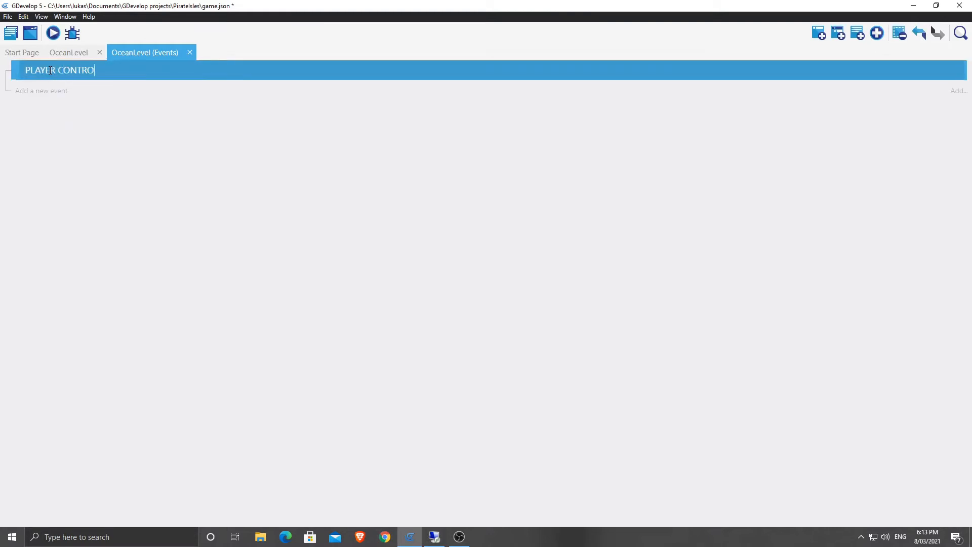
right_click(56, 70)
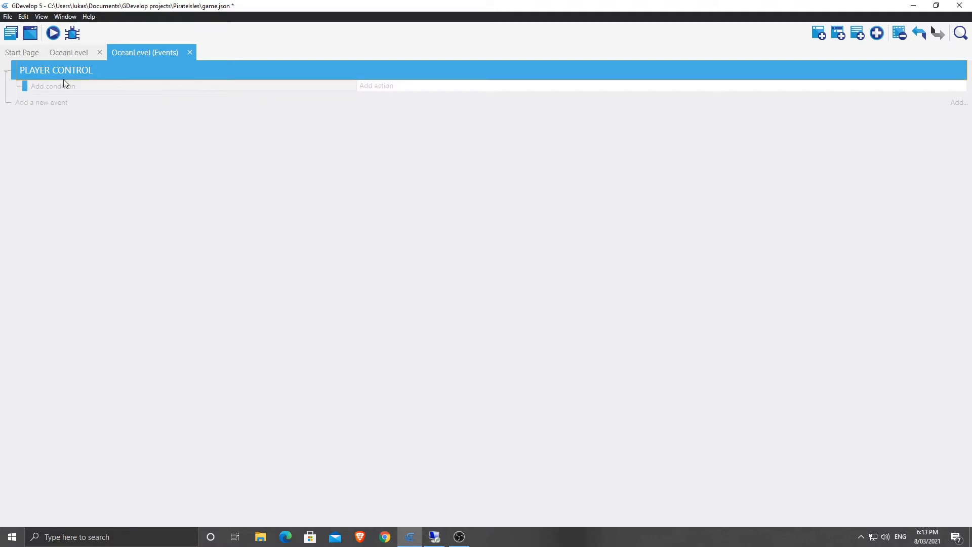
click(53, 85)
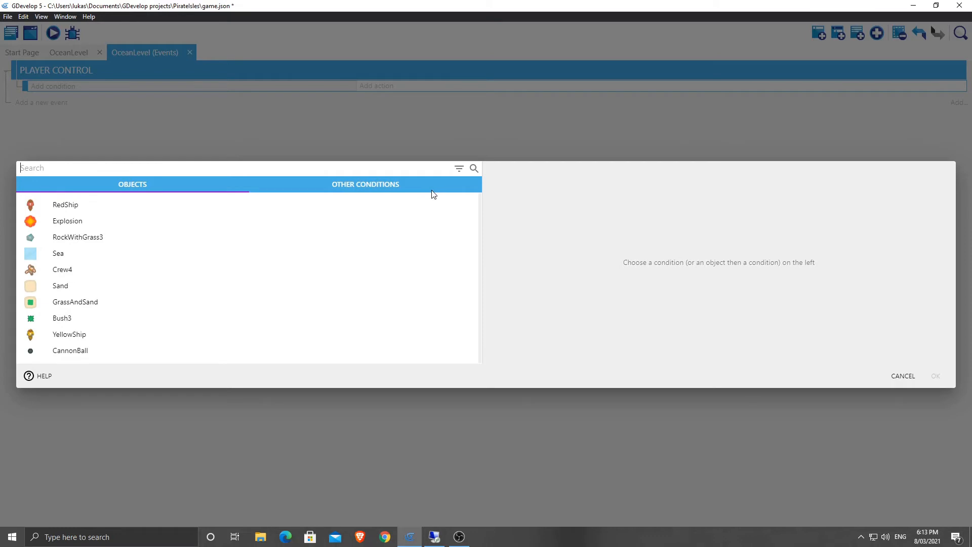
mouse_move(395, 199)
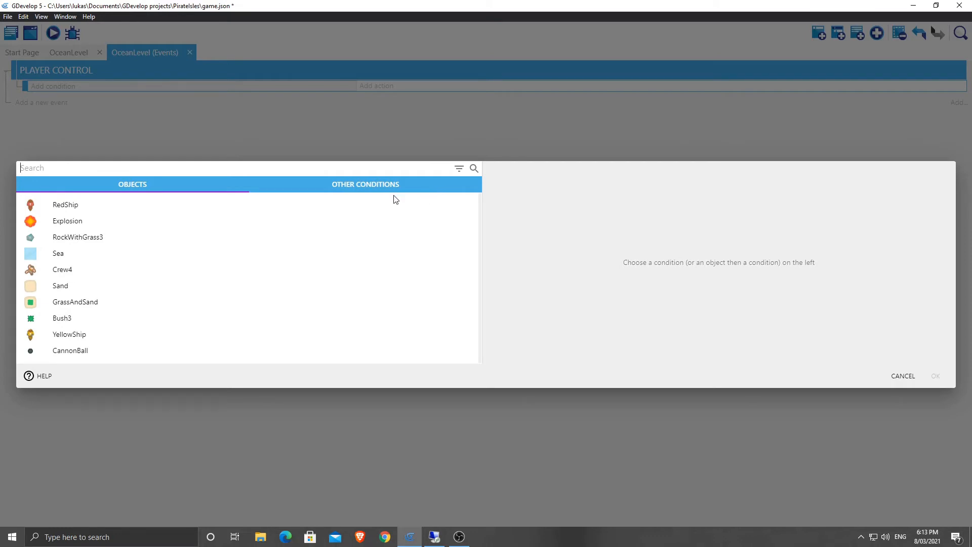
click(365, 183)
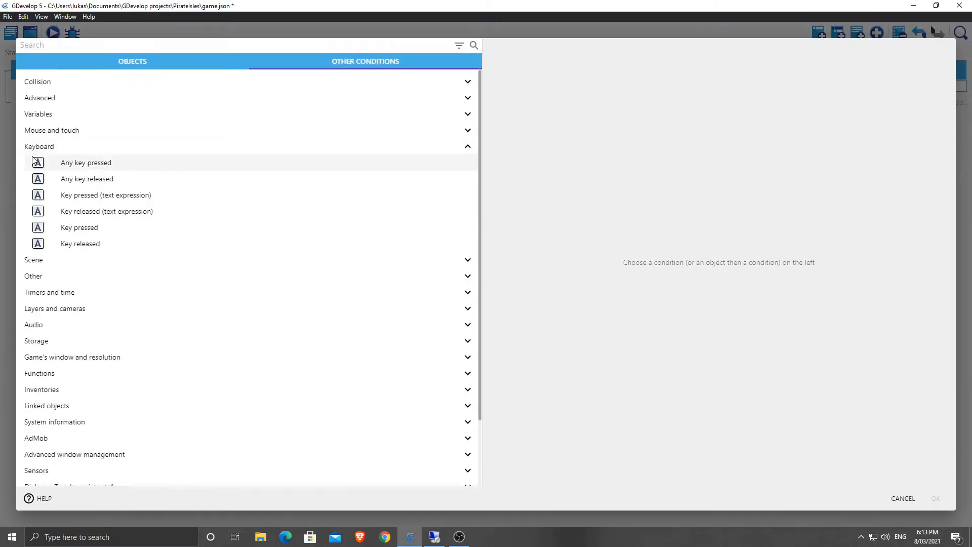
mouse_move(110, 243)
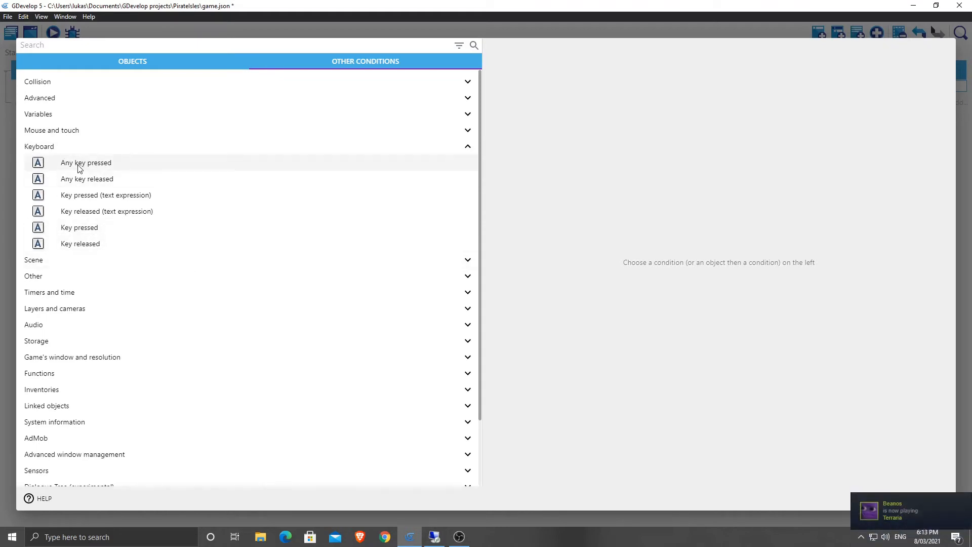
click(80, 227)
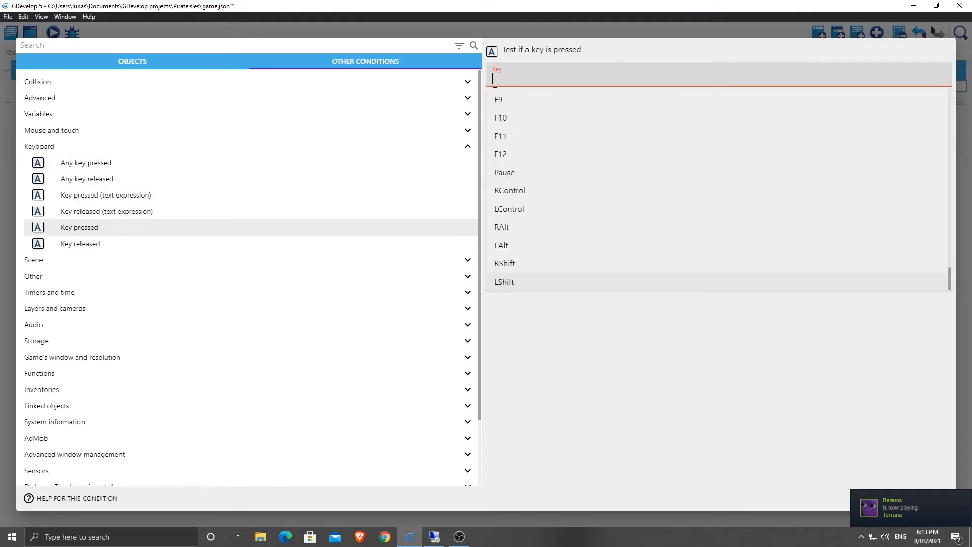
text(up)
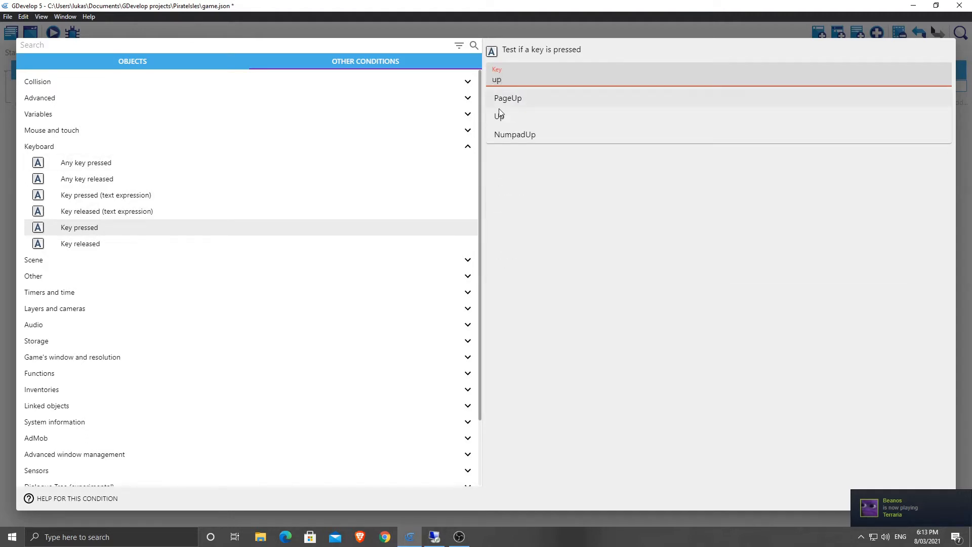
click(500, 115)
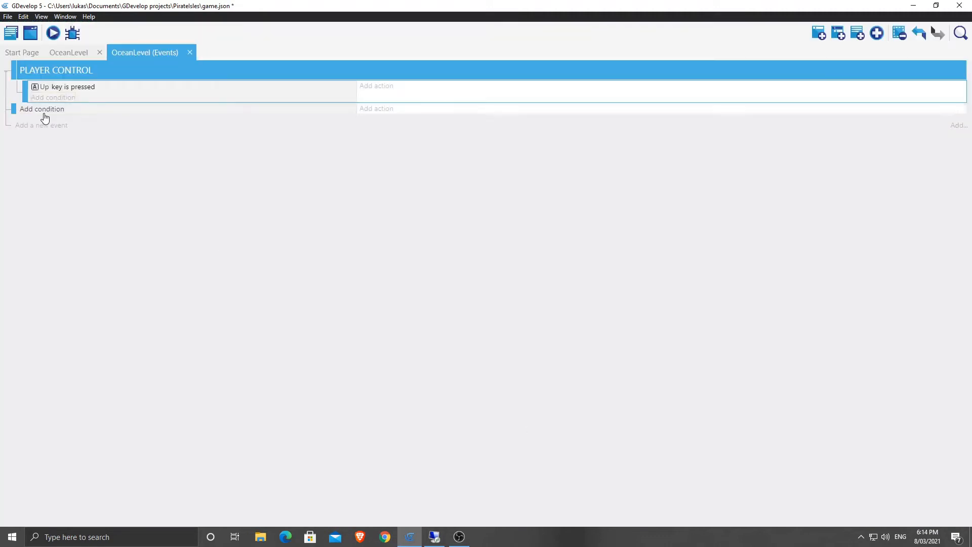
Step: Give the second event a Key pressed condition for the Down key
click(42, 109)
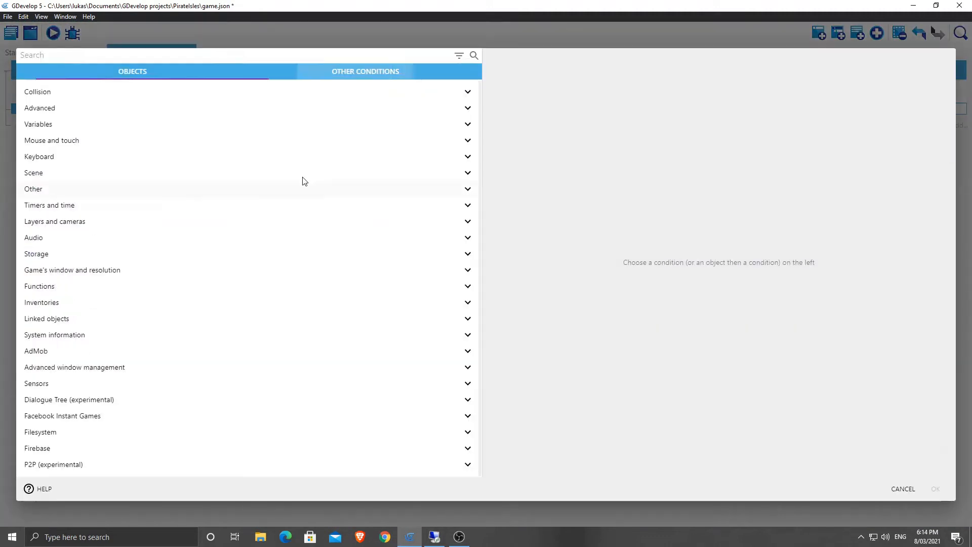
text(keypre)
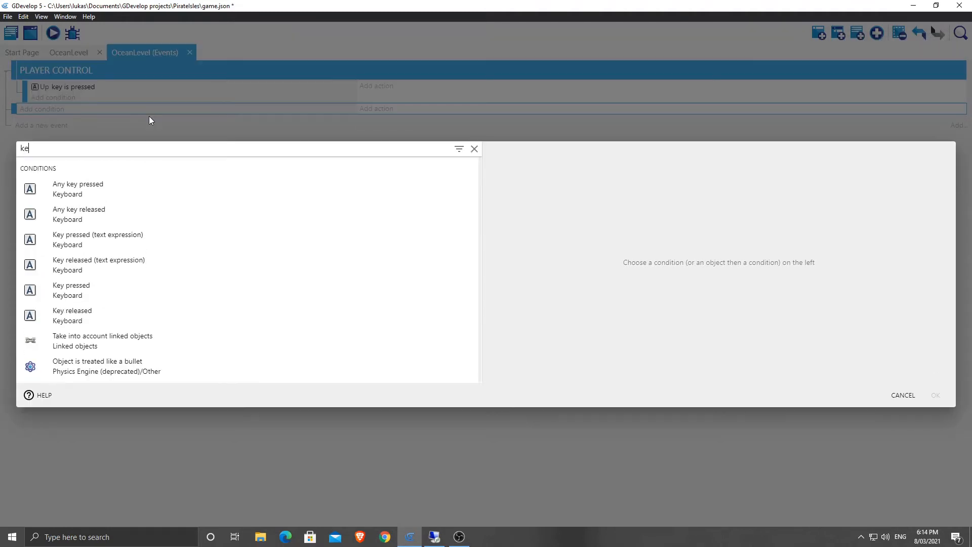
click(71, 305)
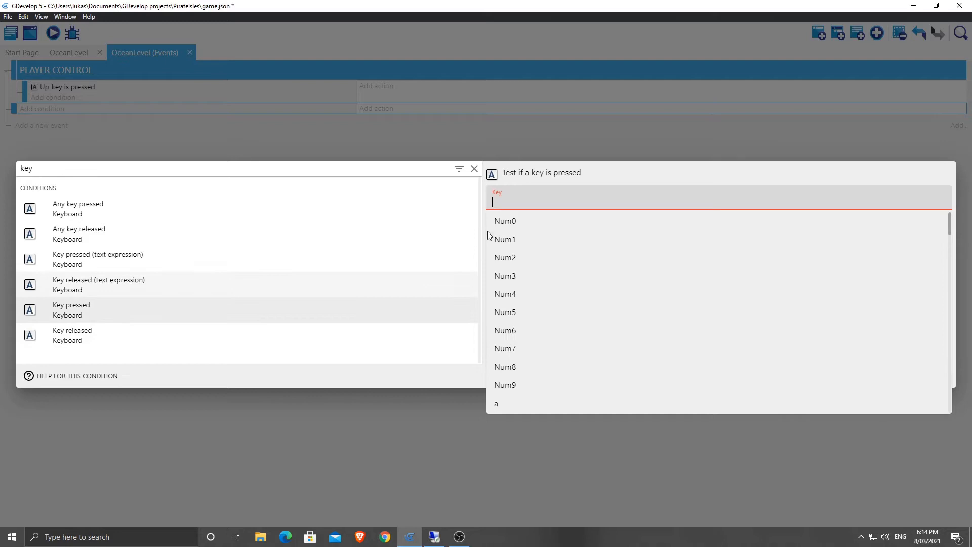
text(Down)
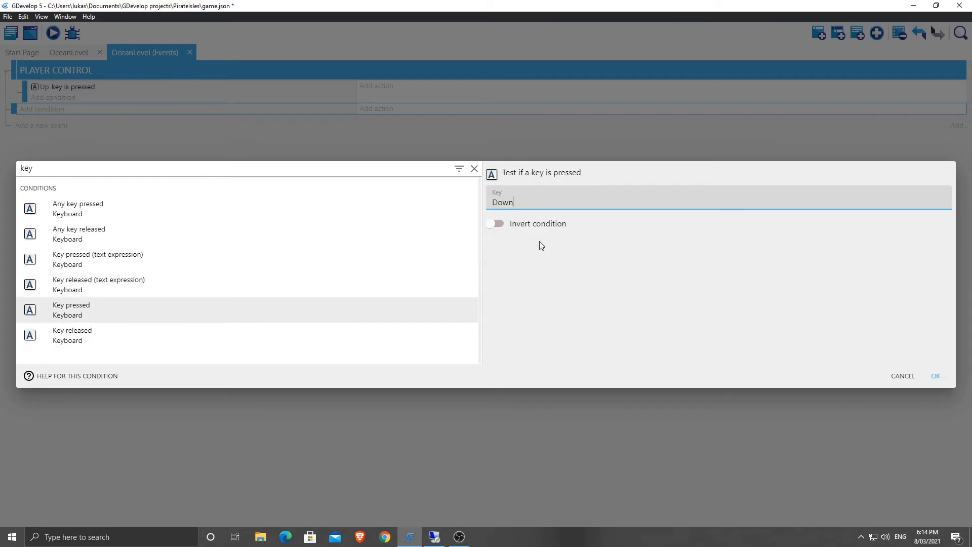
click(936, 376)
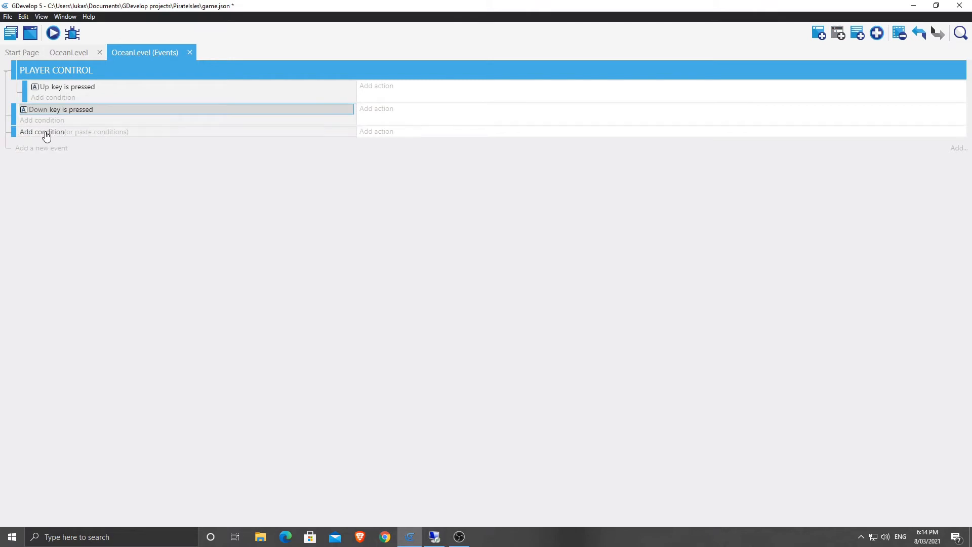
Step: Add Key pressed conditions for the Right and Left keys to the next events
click(41, 132)
text(Right)
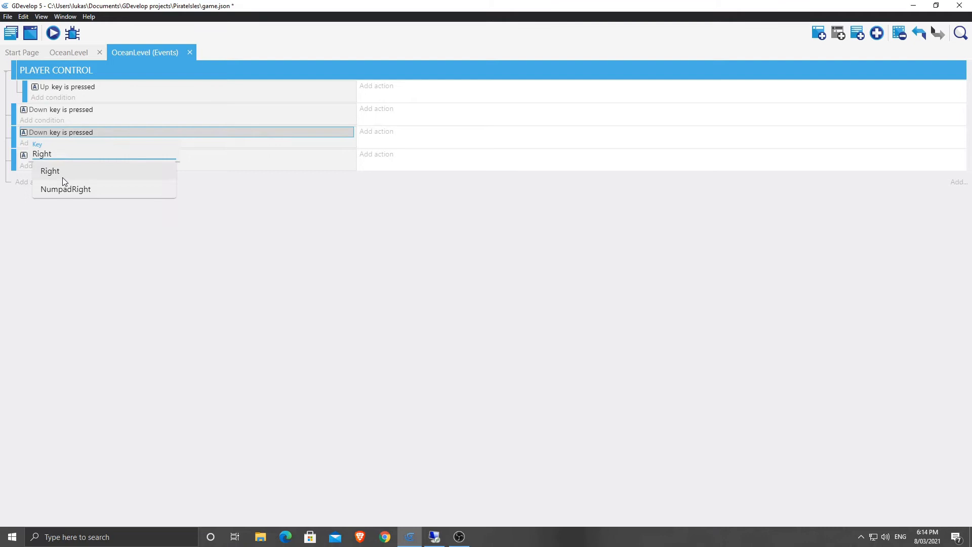
click(50, 170)
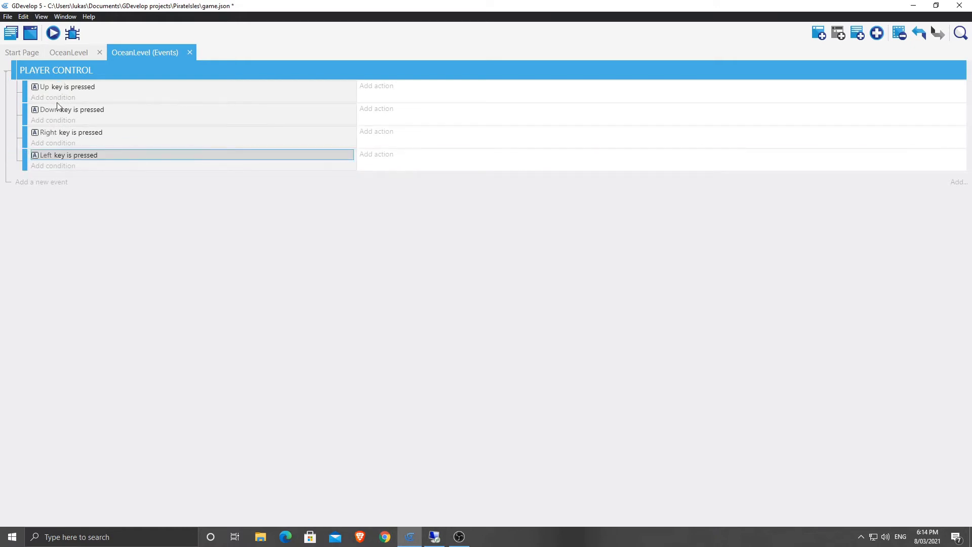
mouse_move(84, 86)
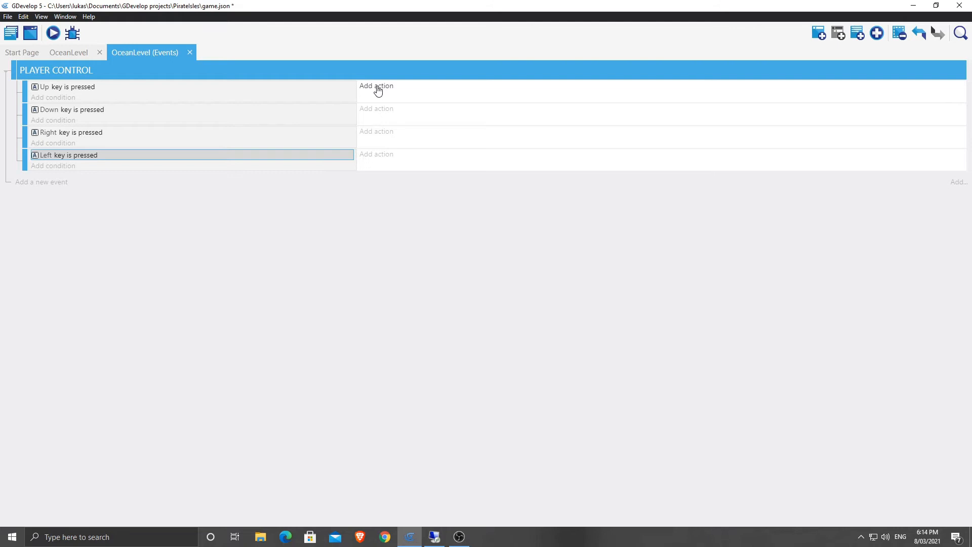
Step: Give the Up event an angled force on RedShip at RedShip.Angle() with length 50
click(376, 86)
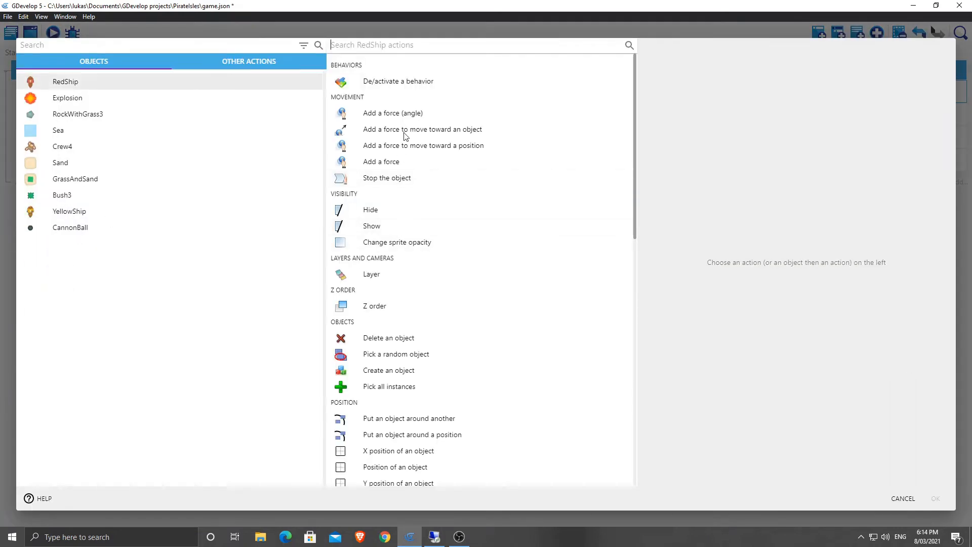
mouse_move(392, 113)
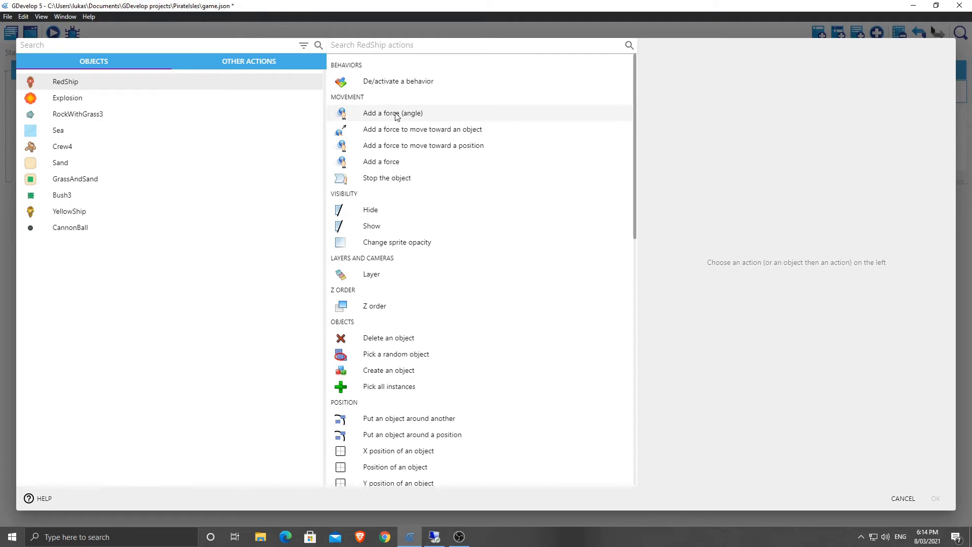
click(392, 113)
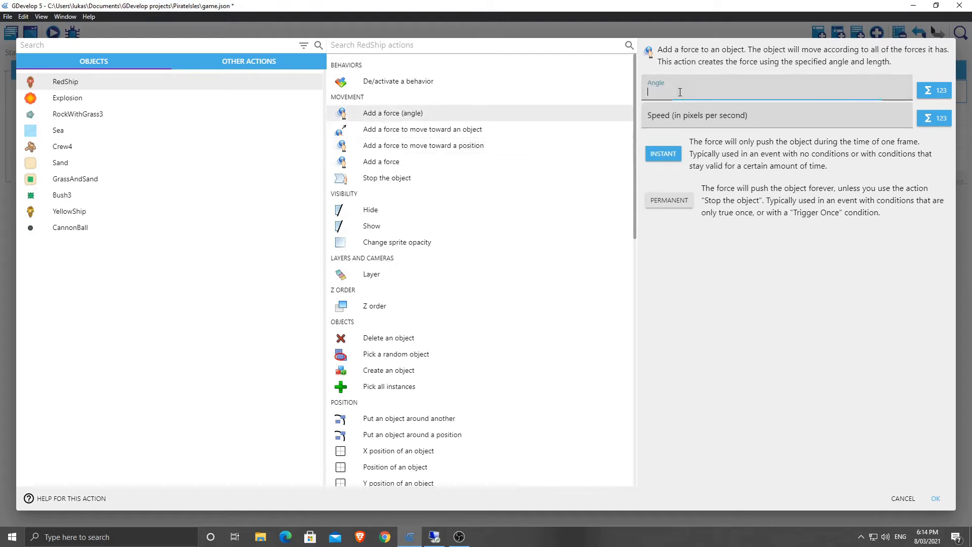
text(RedShip.Angle()
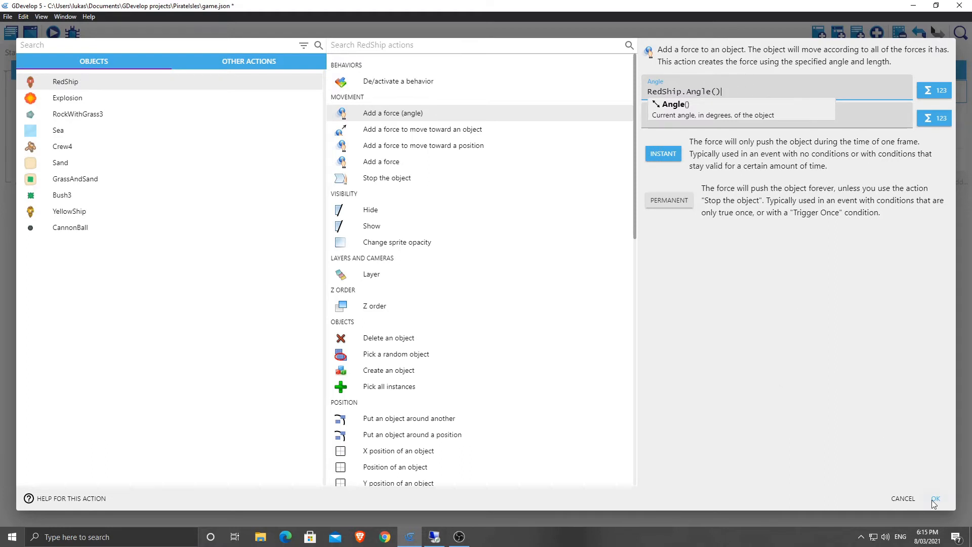
click(936, 498)
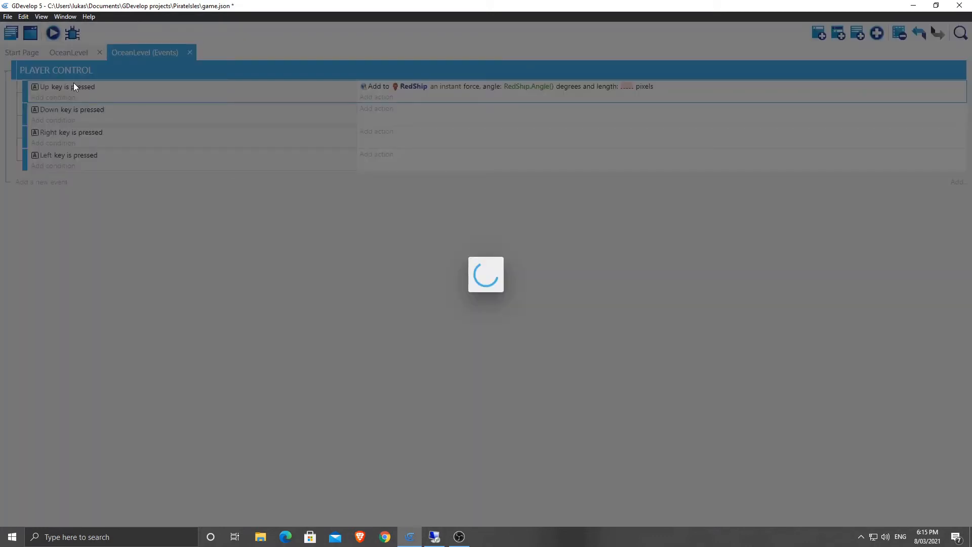
click(52, 32)
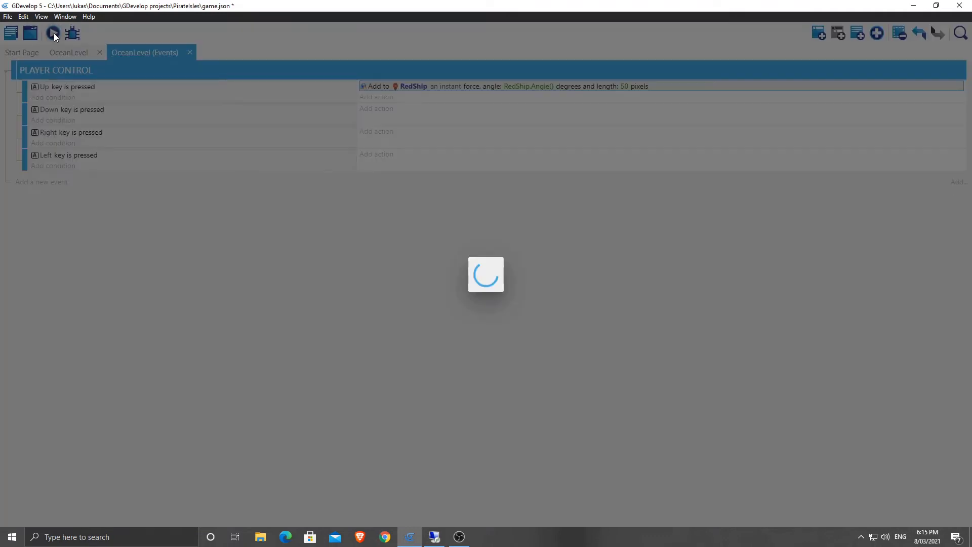
Step: Preview the game, close the preview, and start editing the force's RedShip.Angle() value
click(53, 33)
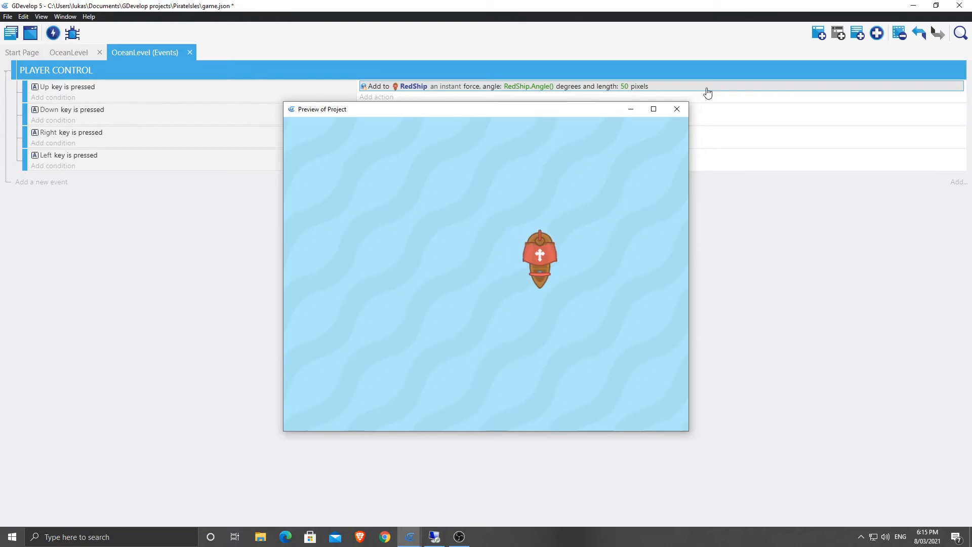
click(676, 110)
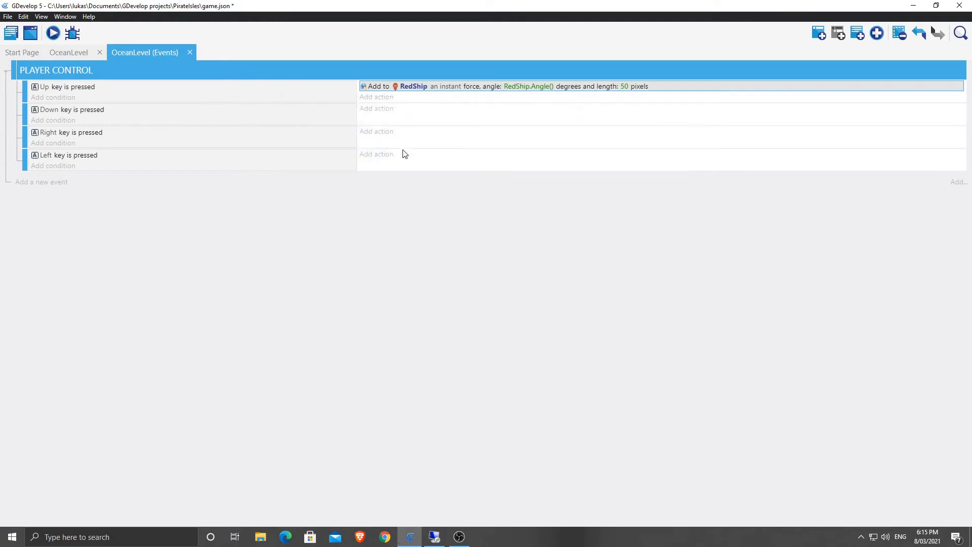
click(528, 86)
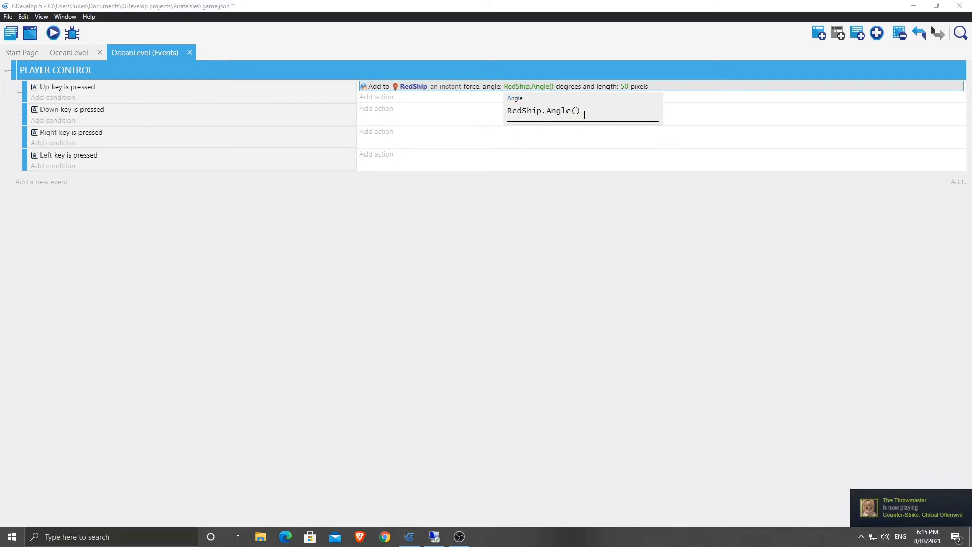
Step: In Paint, sketch a circle and ship with rightward arrows to small circles
click(483, 537)
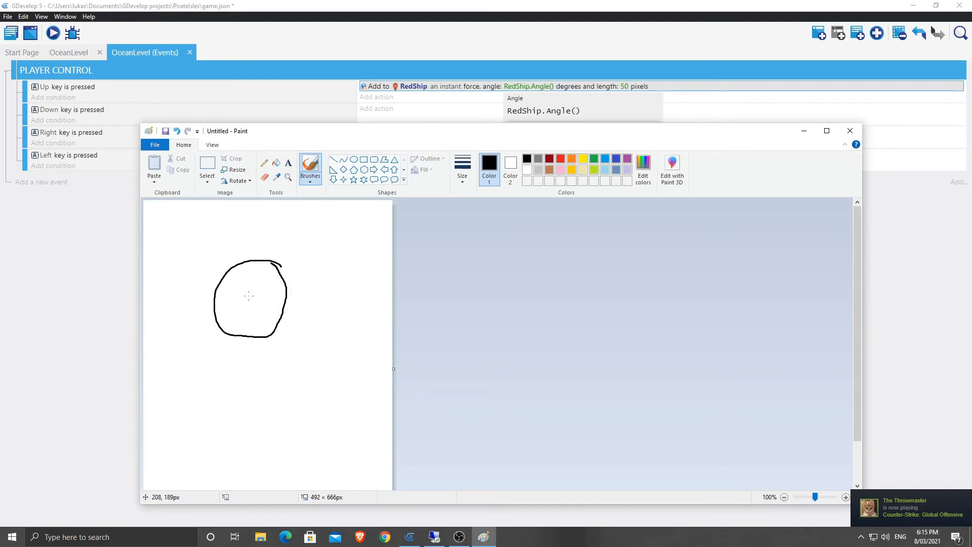
drag(249, 296, 323, 293)
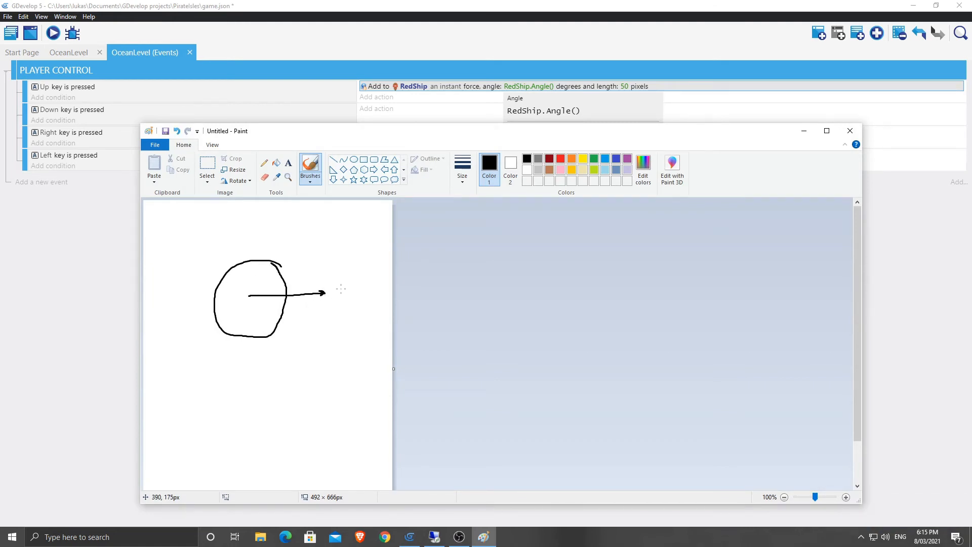
click(338, 292)
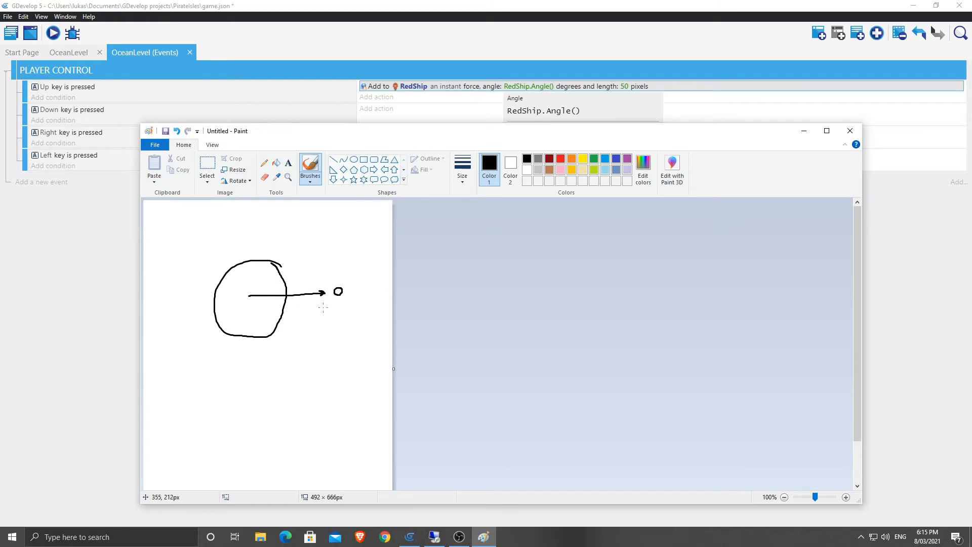
drag(234, 376, 235, 425)
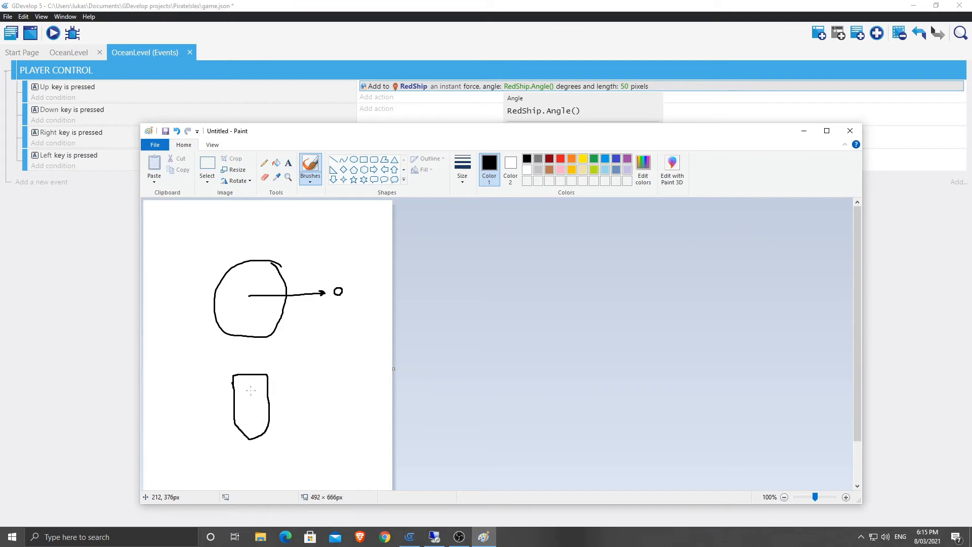
mouse_move(245, 439)
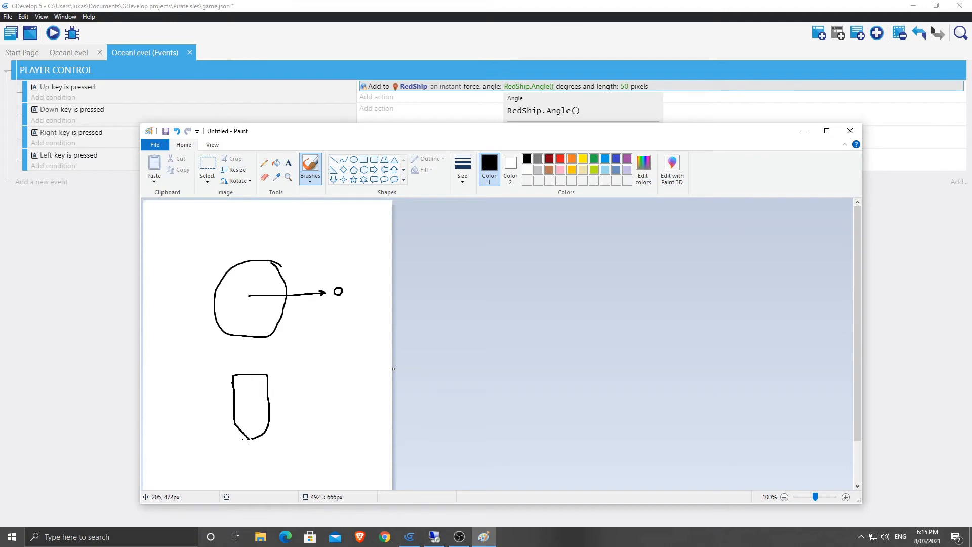
drag(274, 401, 301, 401)
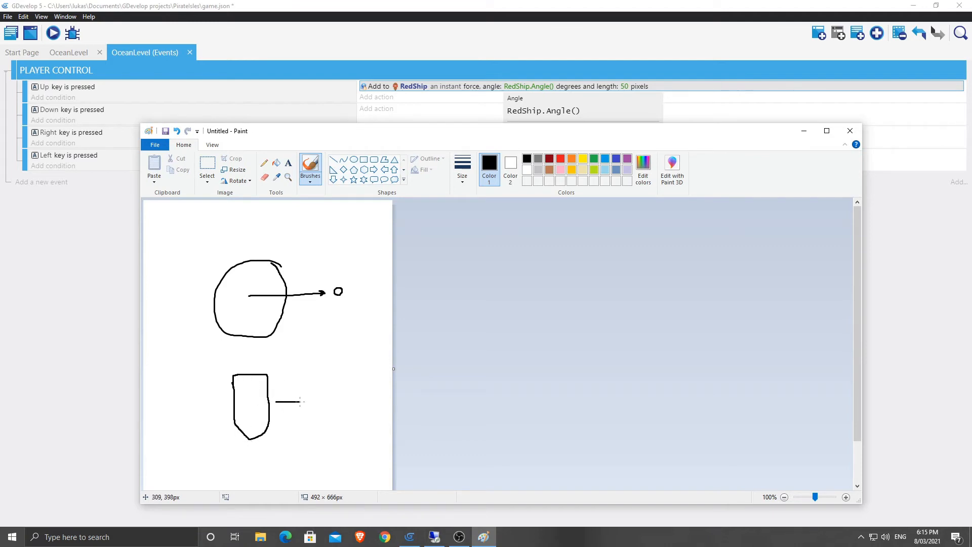
drag(285, 402, 304, 401)
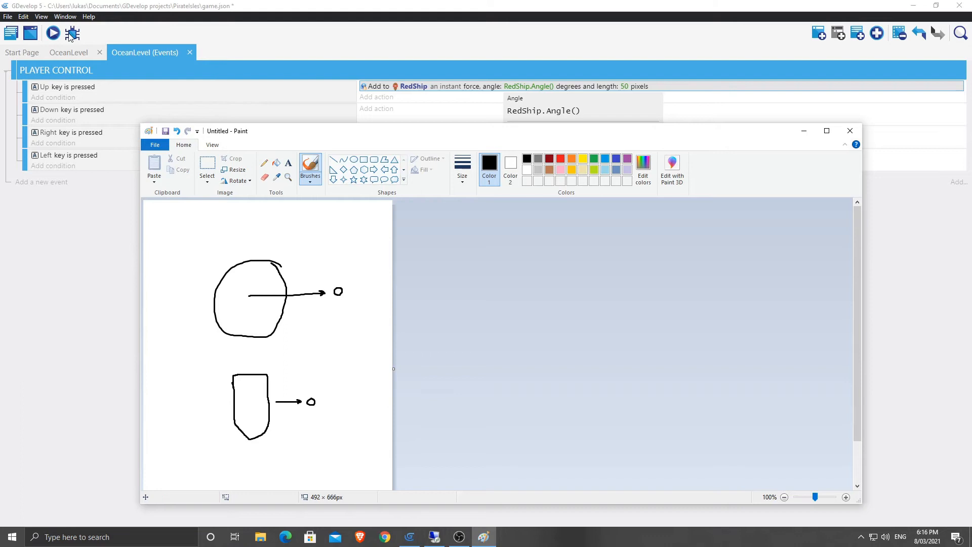
click(68, 52)
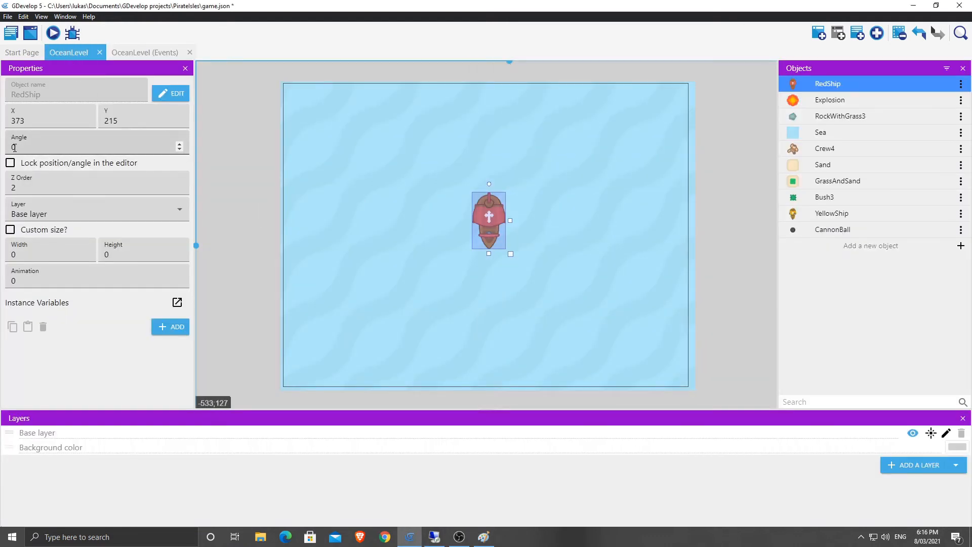
mouse_move(487, 226)
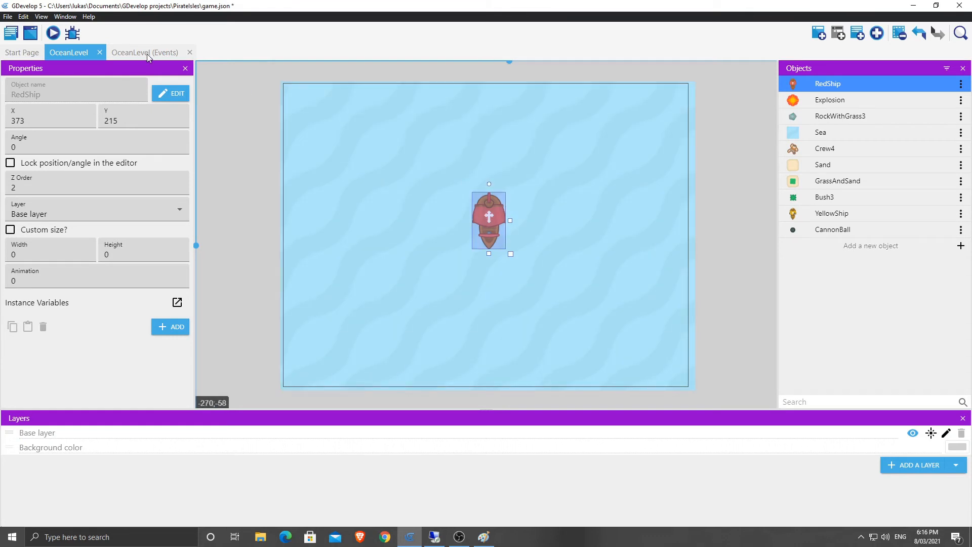
Step: Return from the OceanLevel scene to the OceanLevel event sheet
click(144, 53)
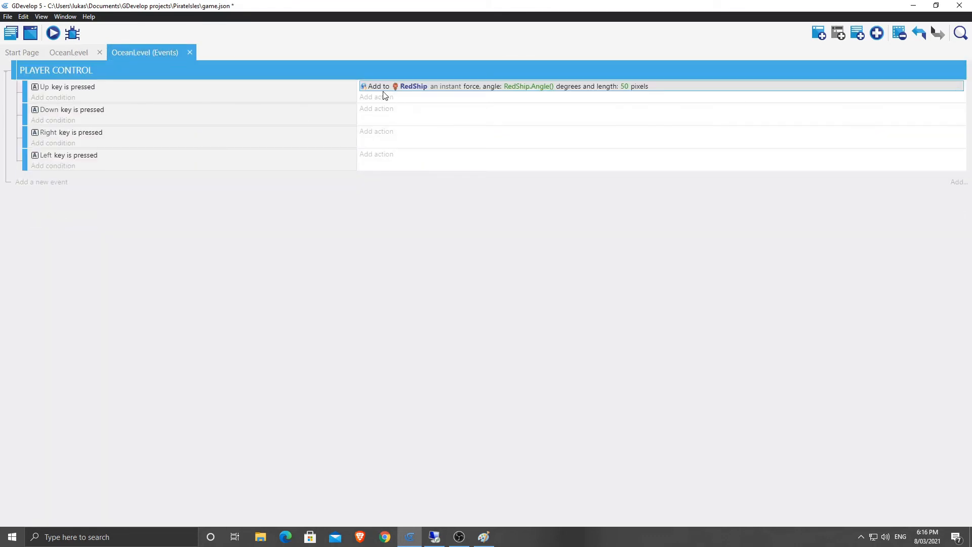
Step: Append +90 to the Up key force angle, making it RedShip.Angle()+90, and preview
click(528, 86)
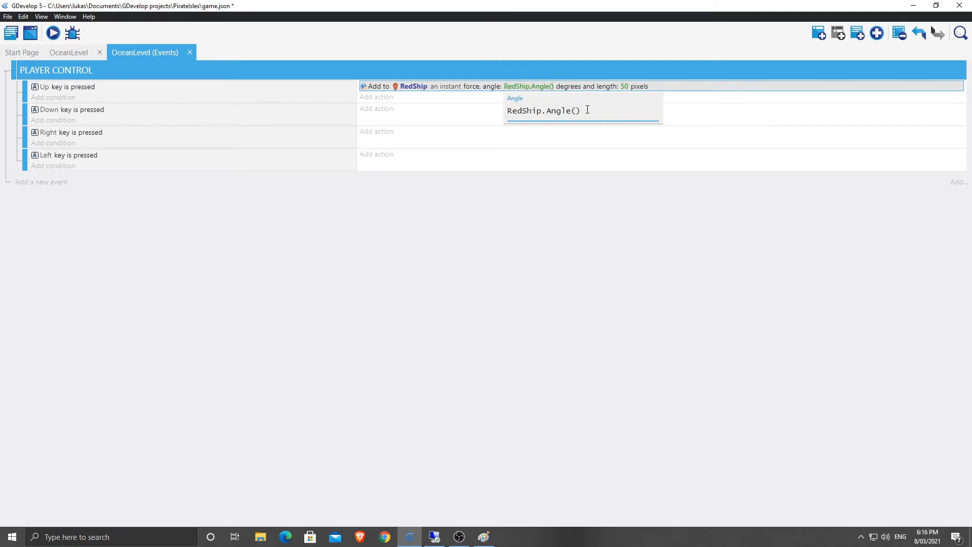
text(+90)
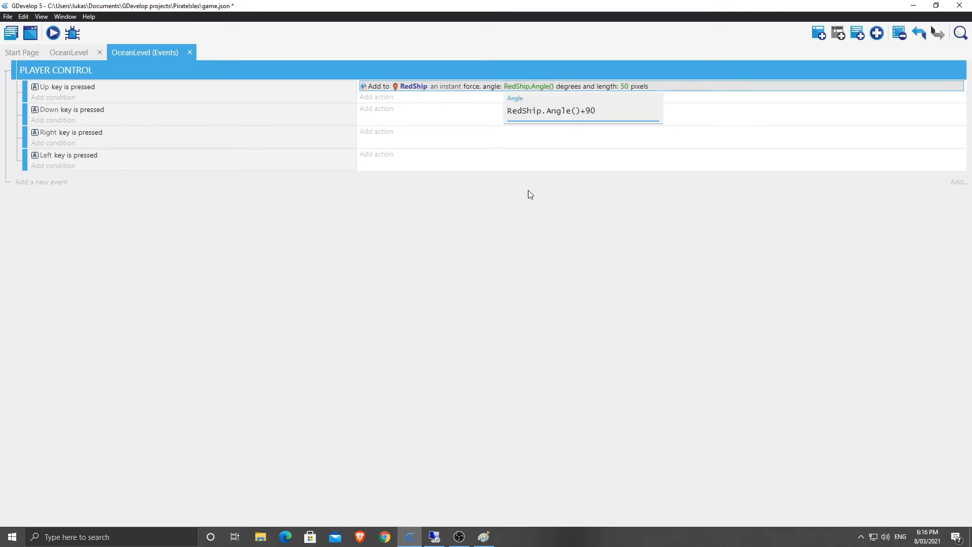
click(53, 33)
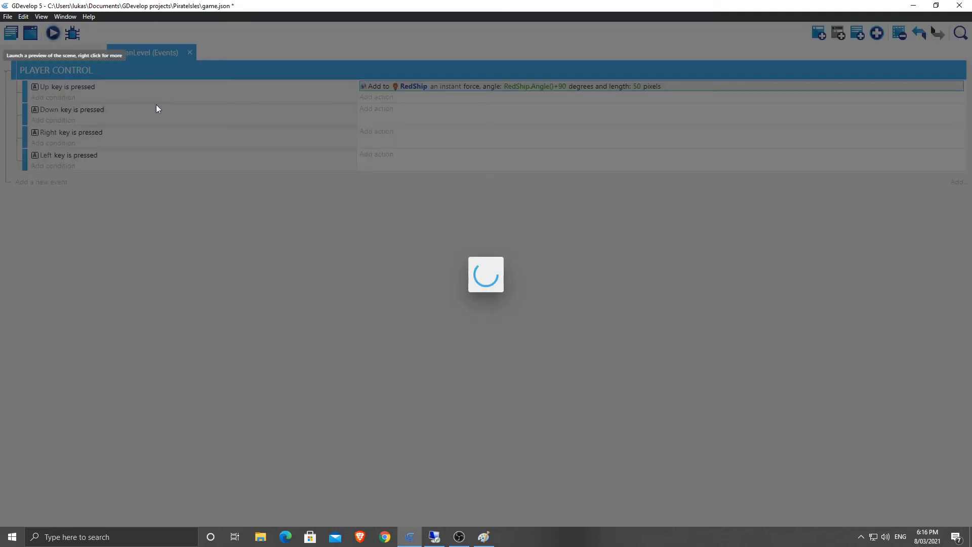
click(52, 33)
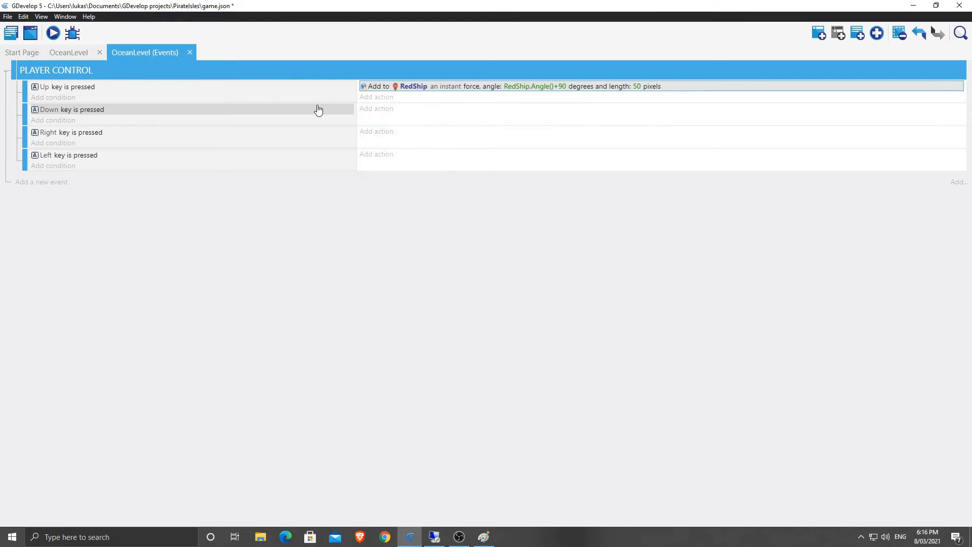
mouse_move(211, 117)
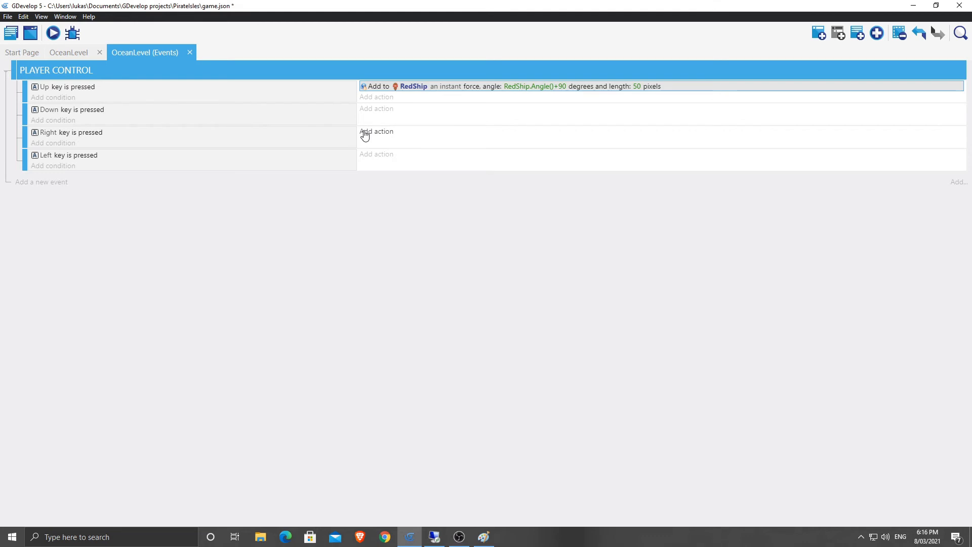
mouse_move(367, 135)
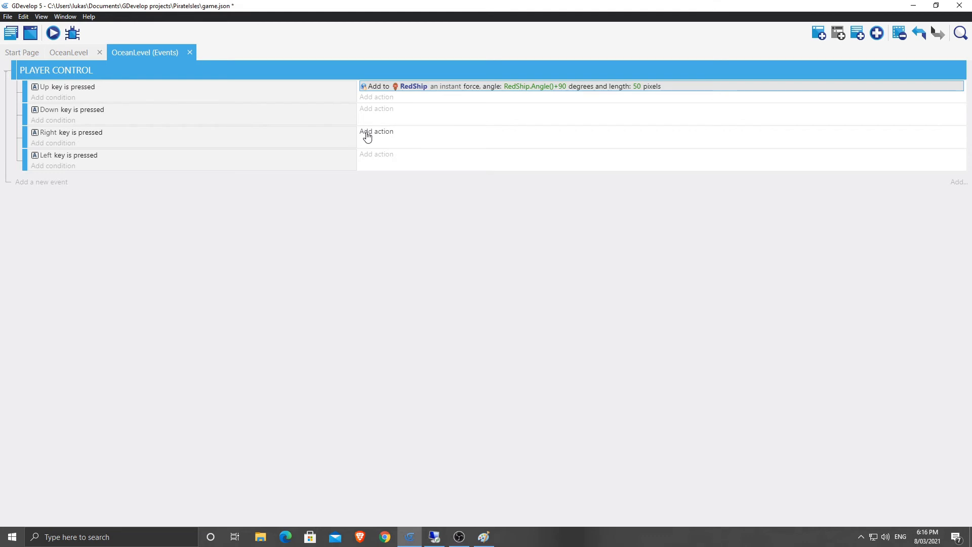
click(377, 131)
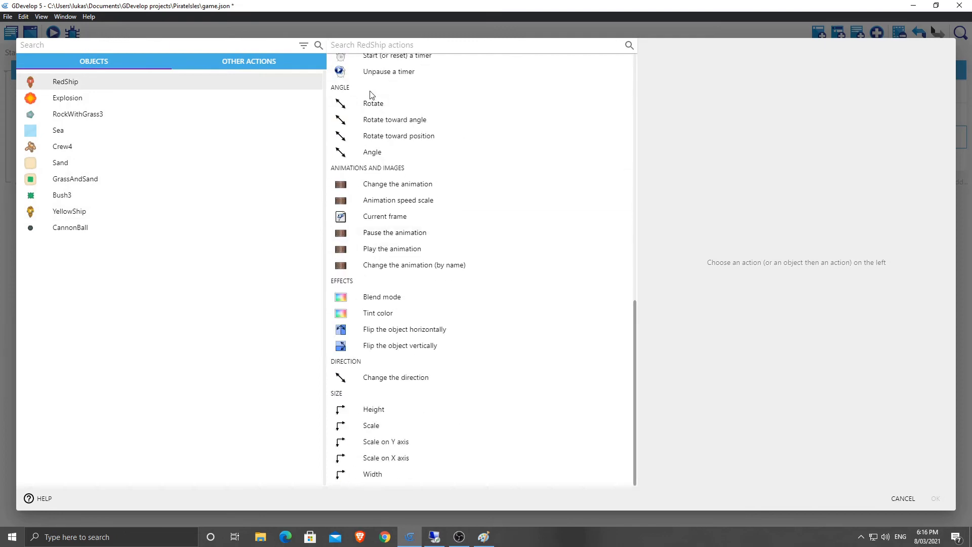
Step: Make the Right key event rotate RedShip at 45 deg/second
click(373, 103)
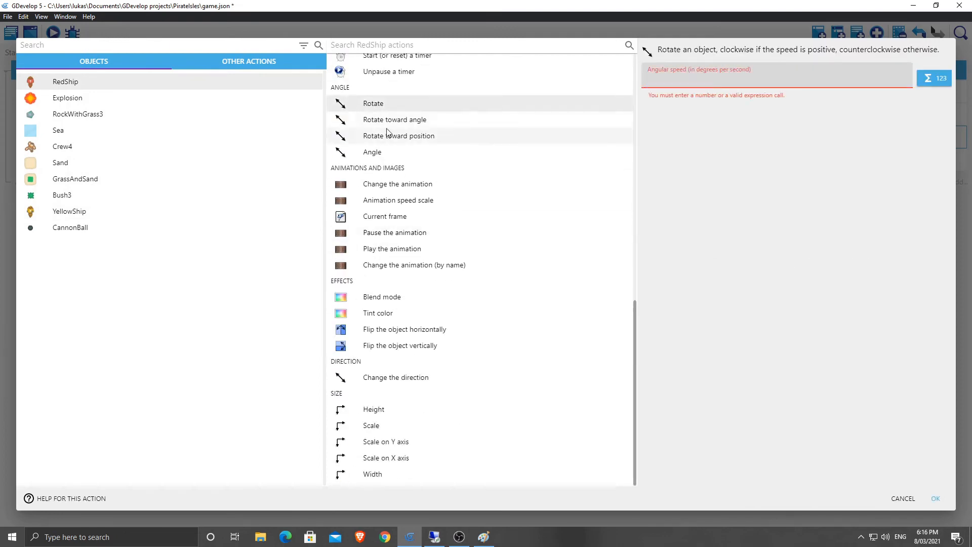
click(394, 119)
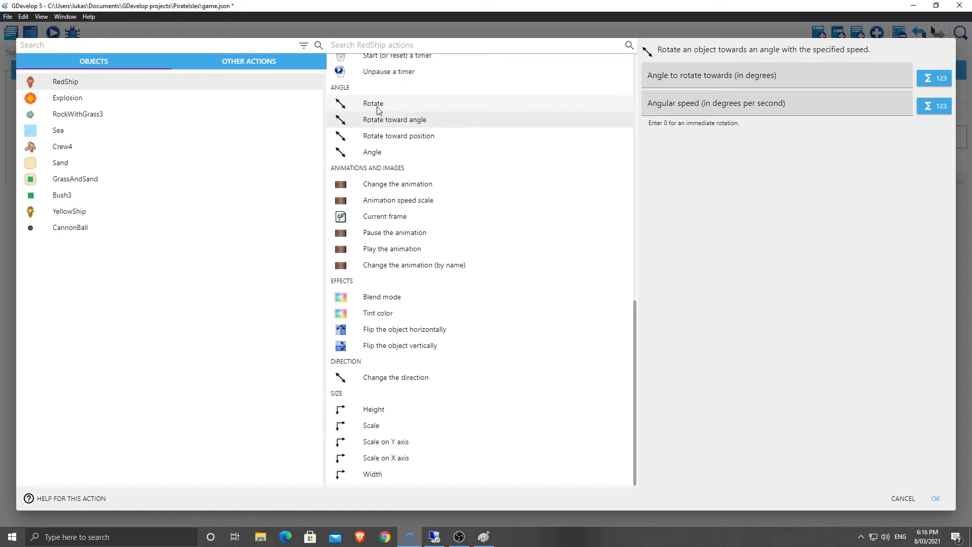
click(373, 103)
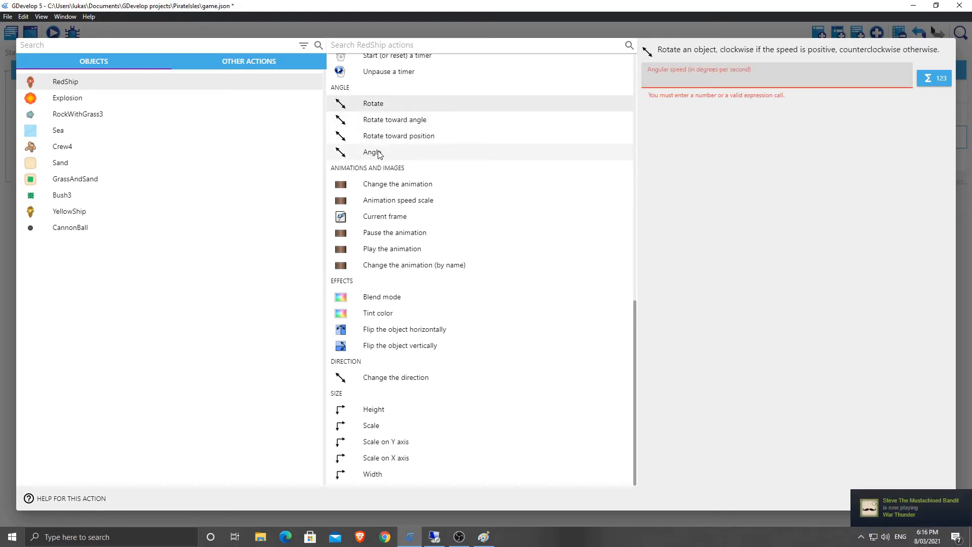
click(372, 152)
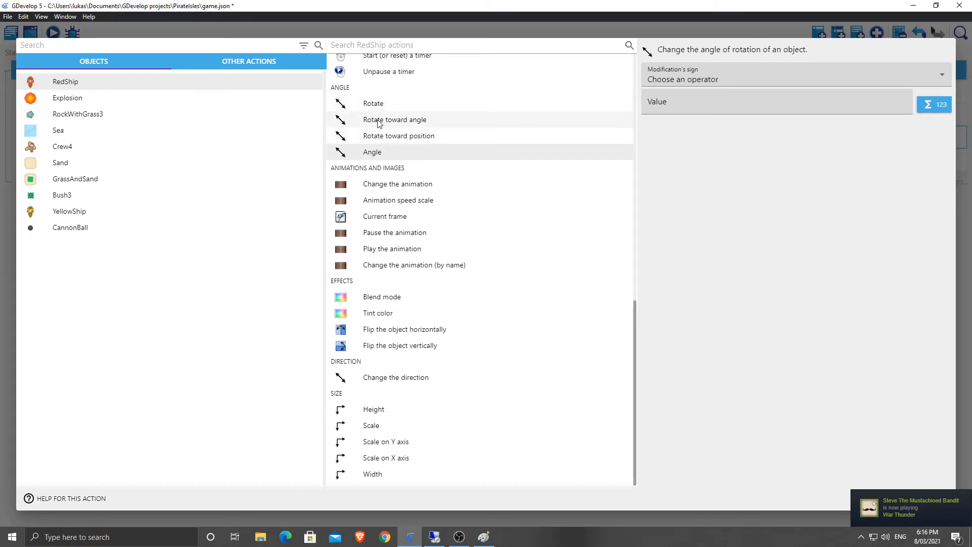
click(395, 119)
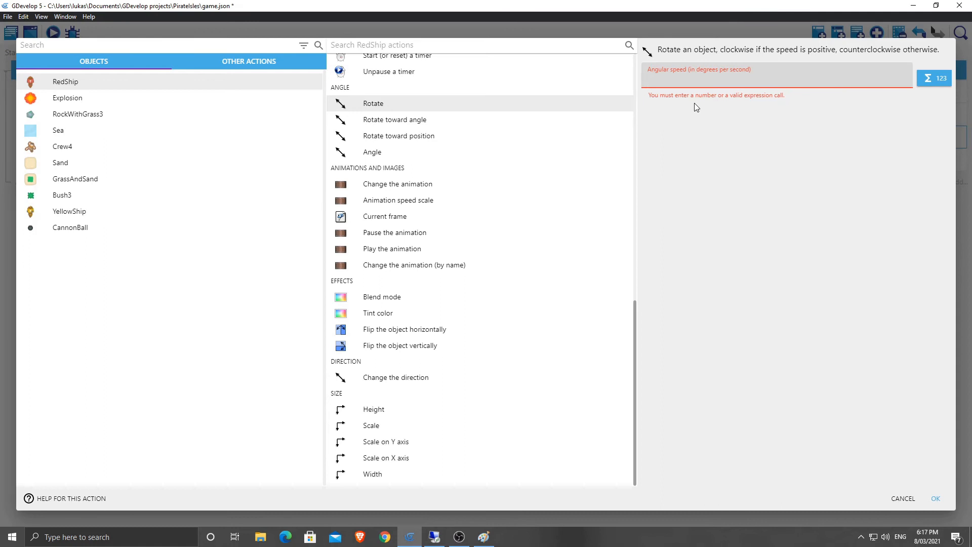
text(45)
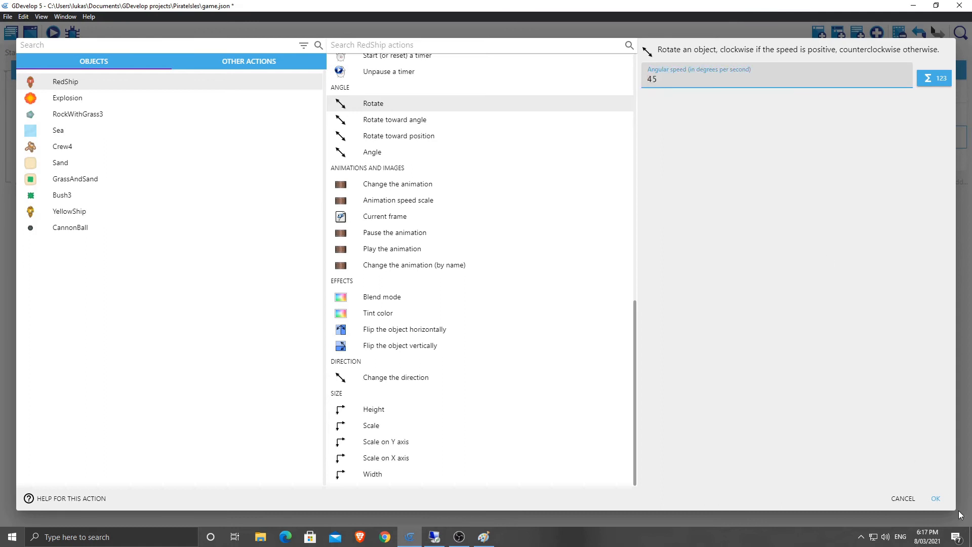
click(934, 498)
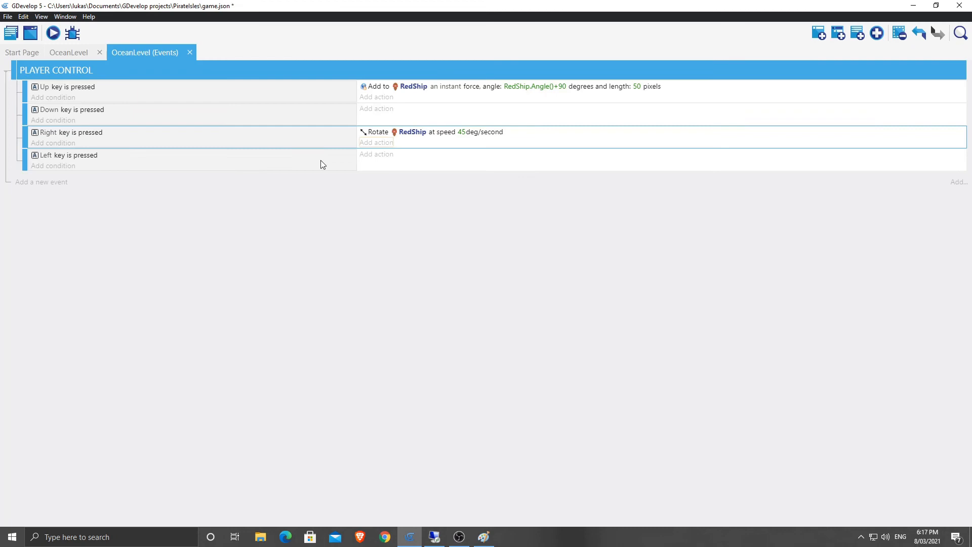
Step: Make the Left key event rotate RedShip at -45 deg/second, then start a preview
click(376, 108)
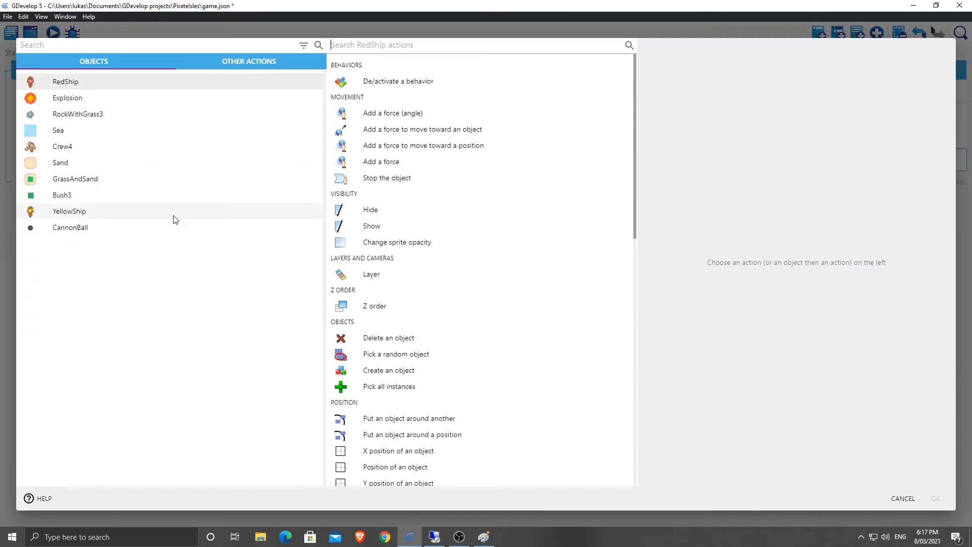
scroll(down, 3)
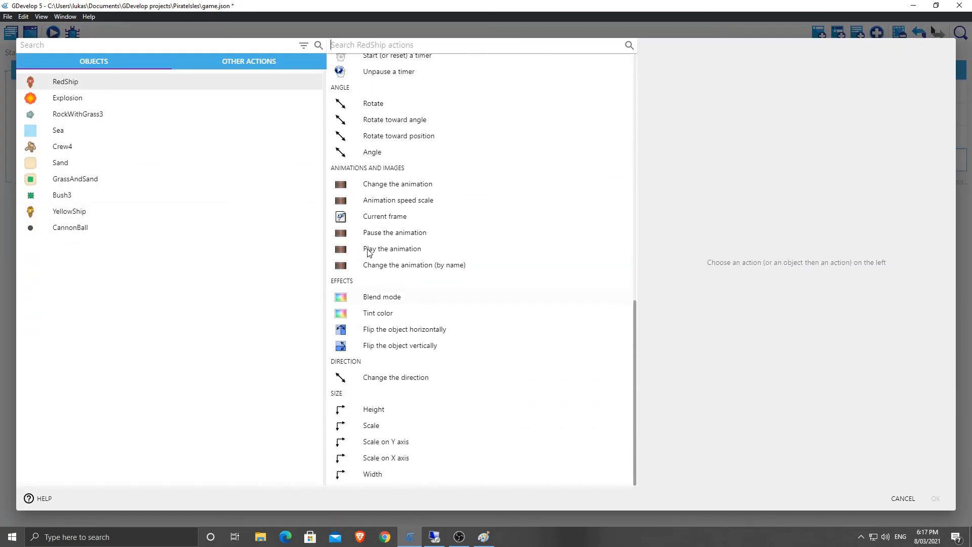
click(373, 103)
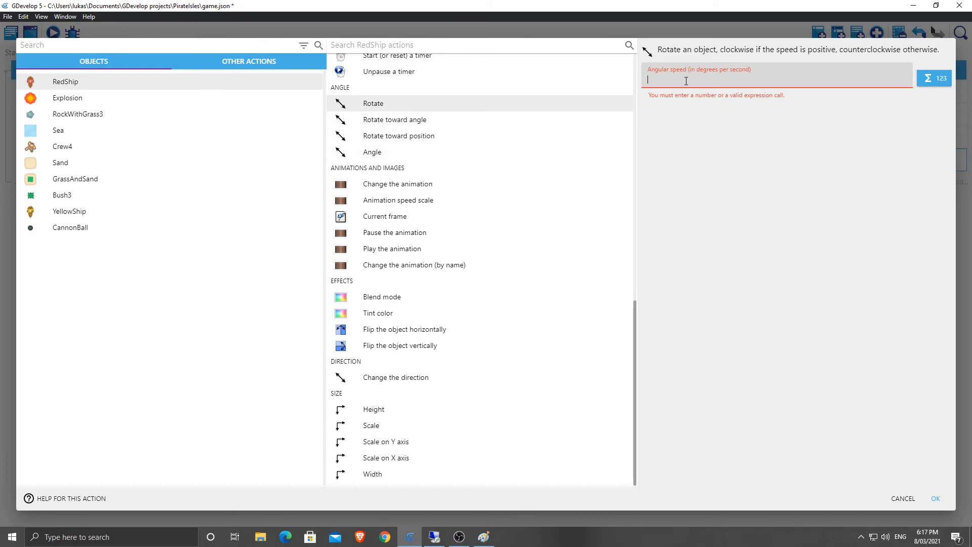
text(-45)
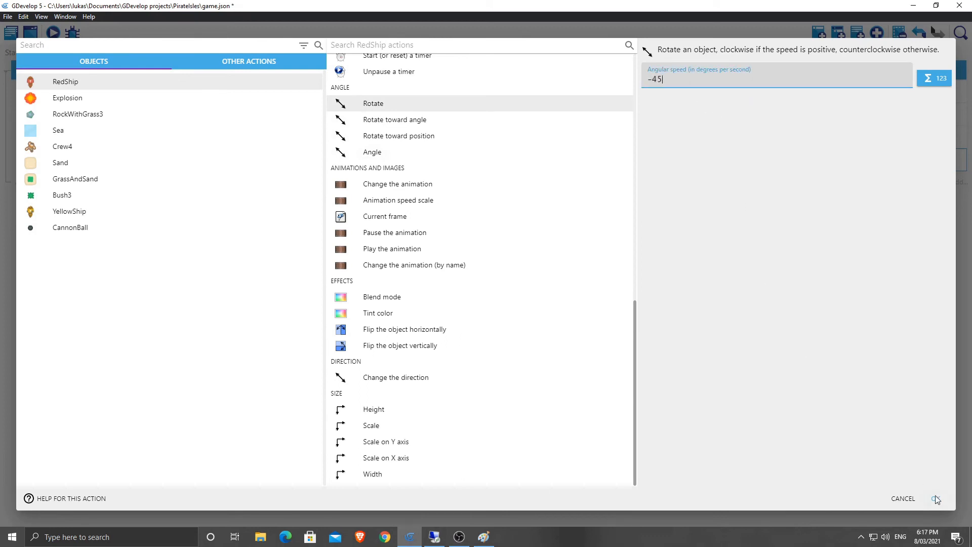
click(937, 500)
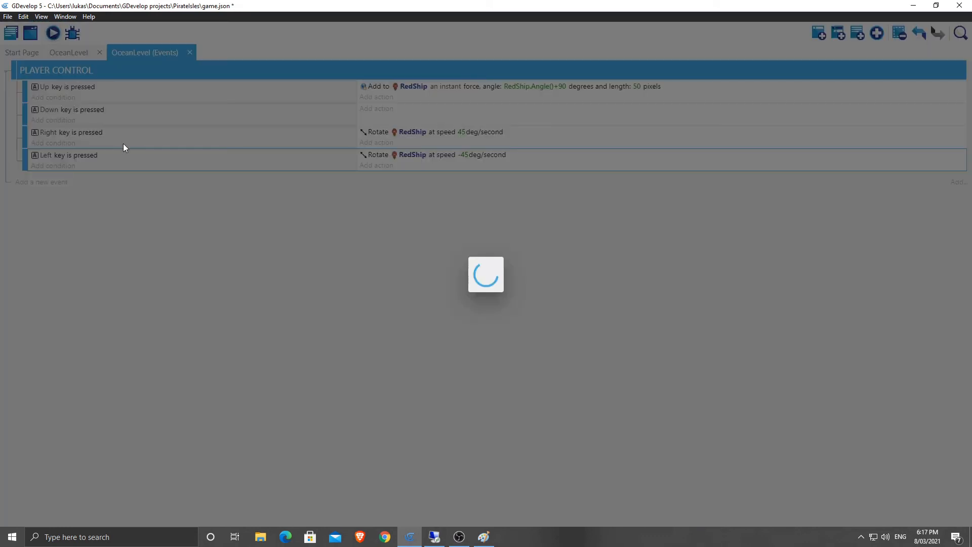
click(52, 33)
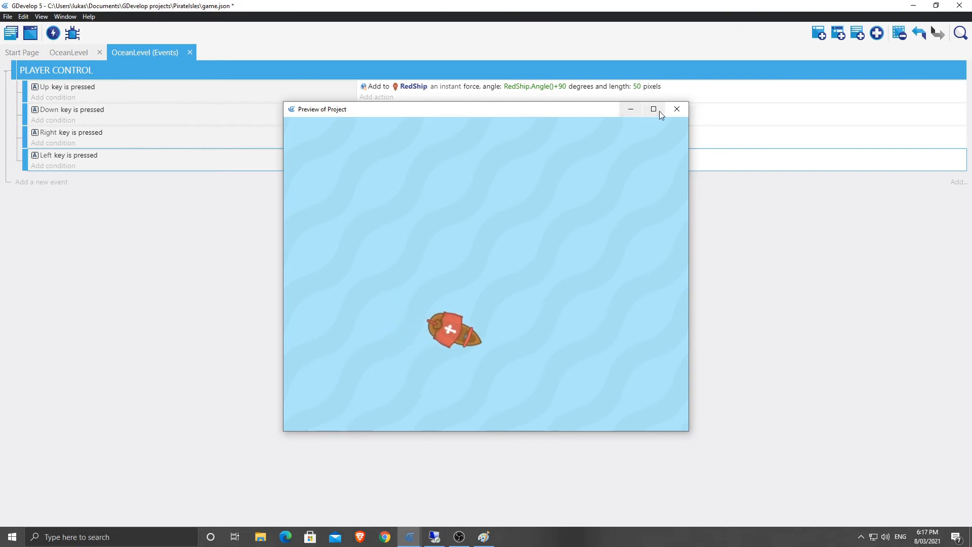
Step: Close the game preview and go via the OceanLevel scene back to its event sheet
click(677, 109)
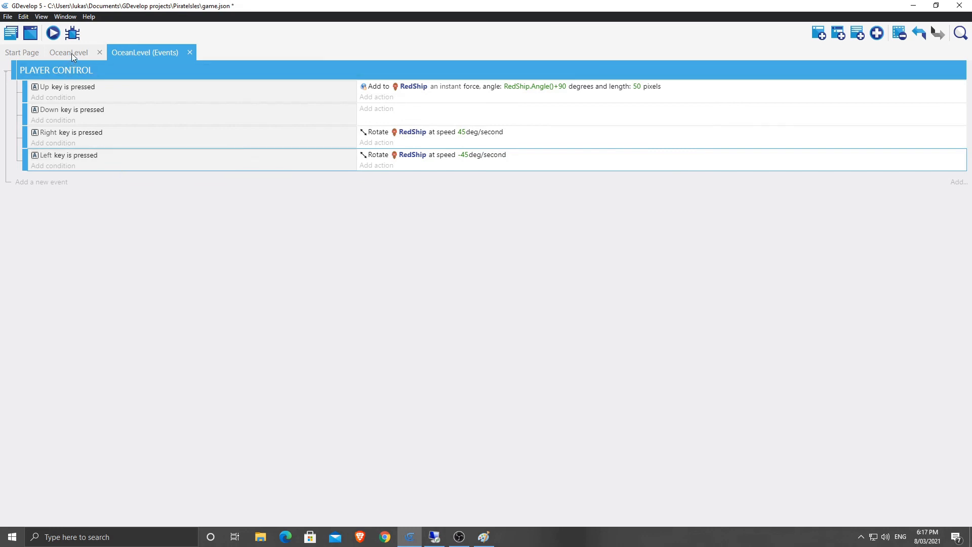
click(68, 52)
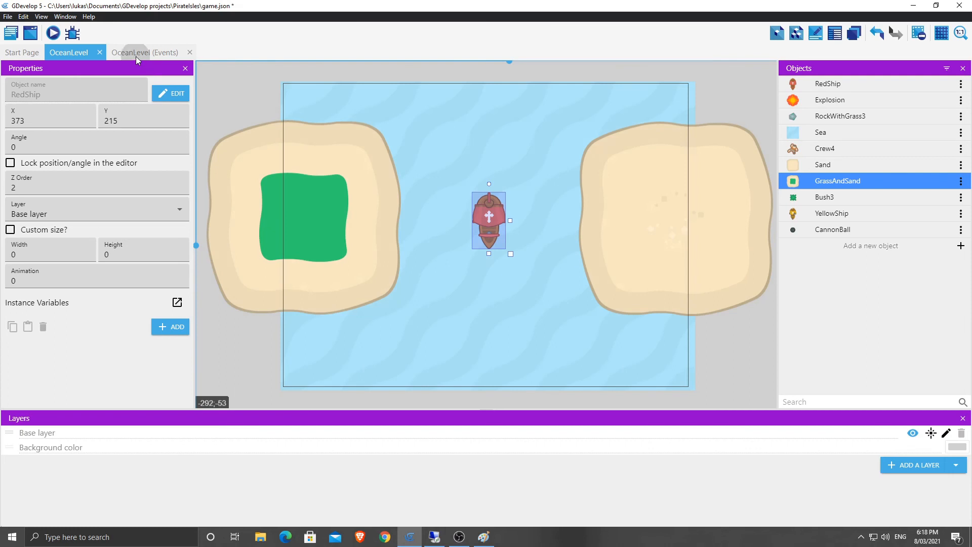
click(144, 52)
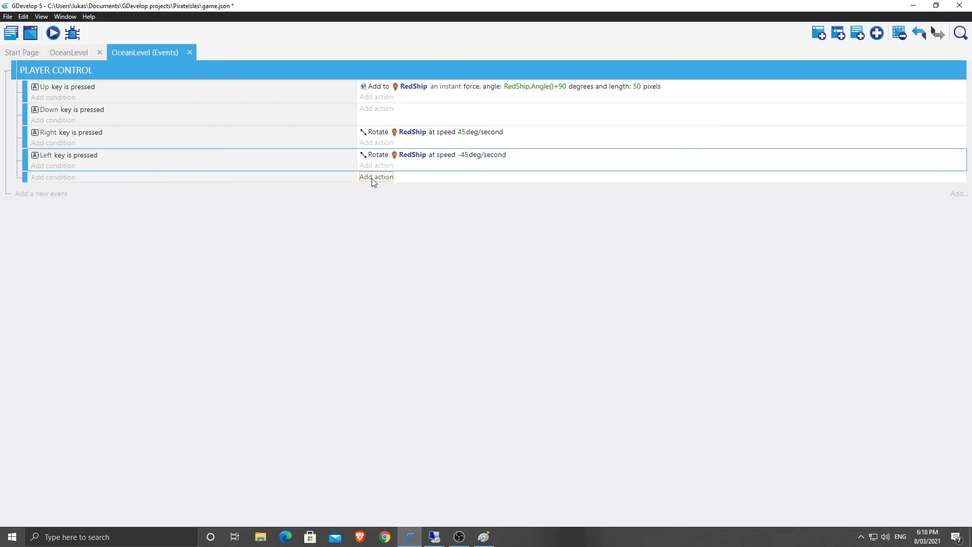
click(376, 178)
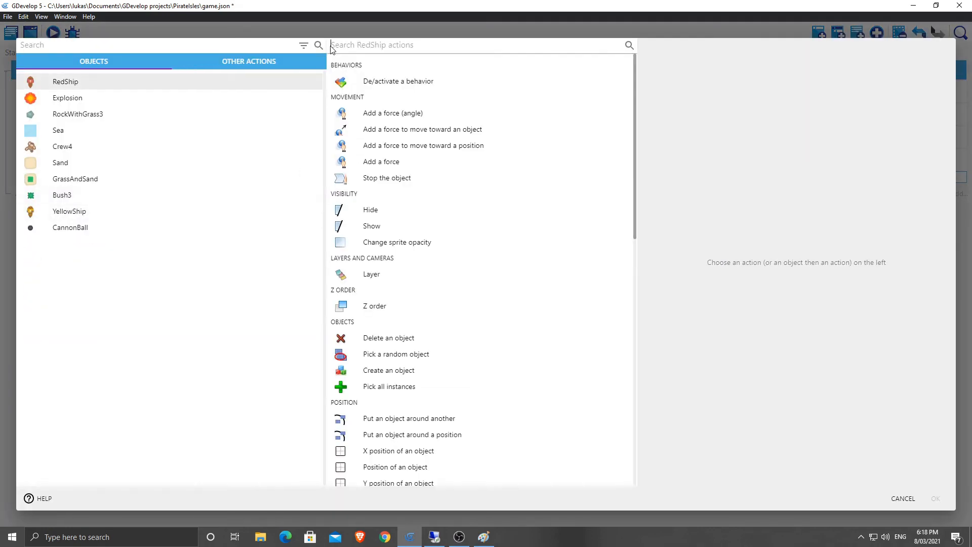
text(mov)
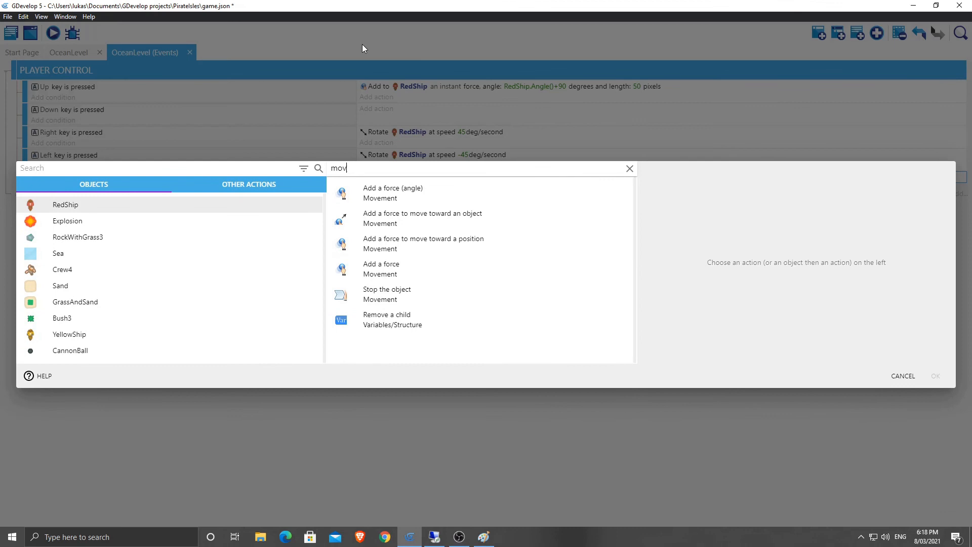
text(e)
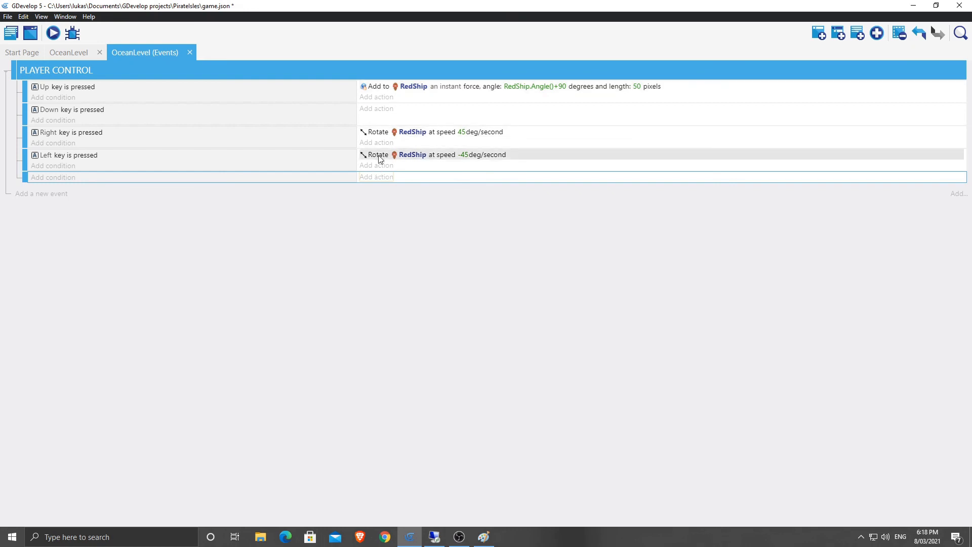
mouse_move(334, 119)
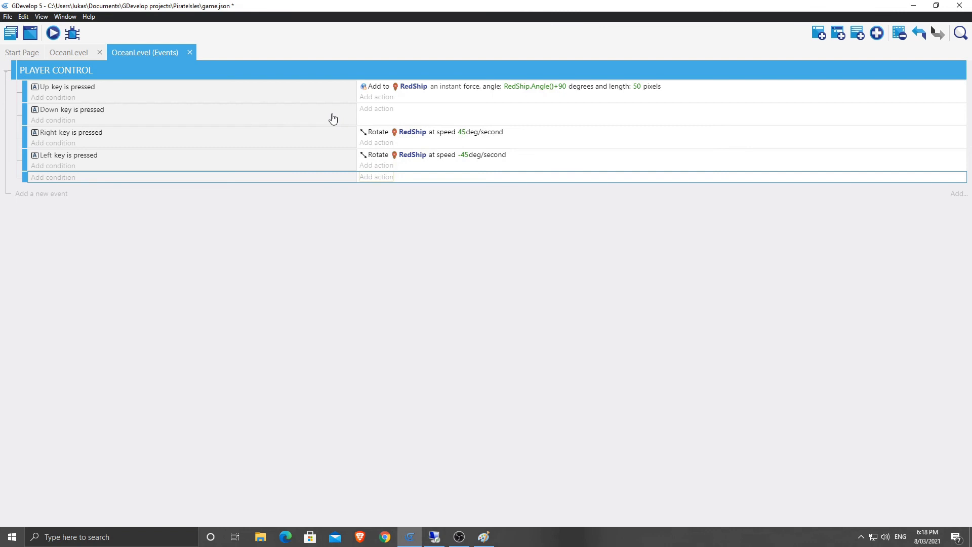
click(52, 33)
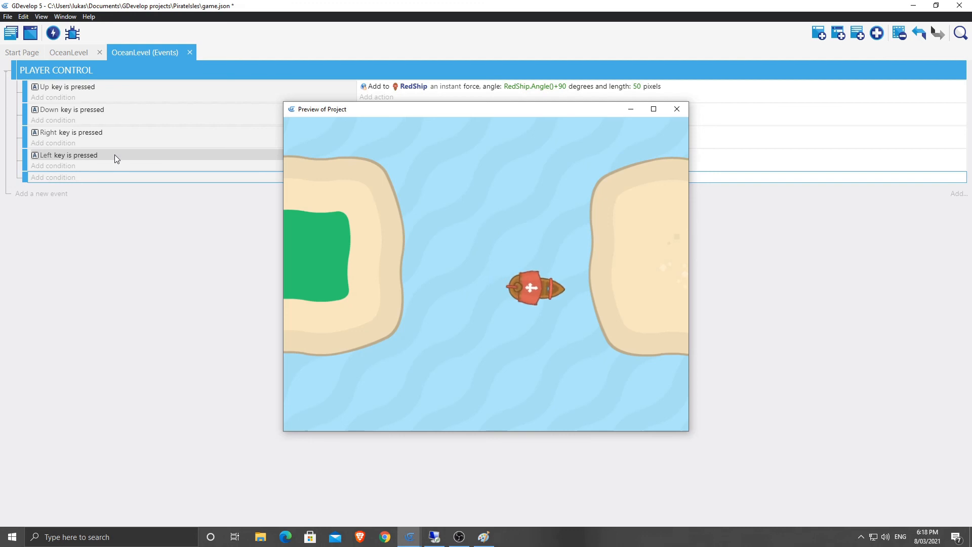
key(Right)
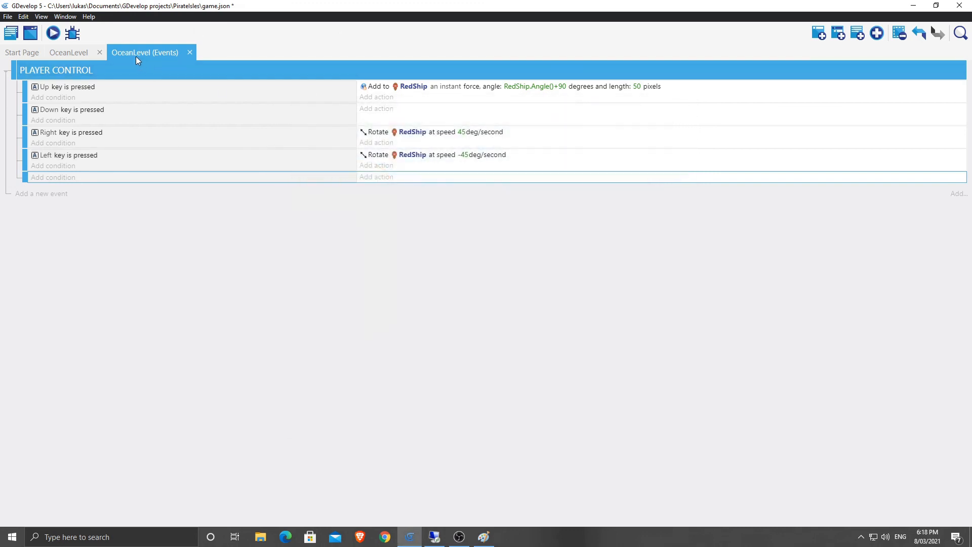
click(68, 52)
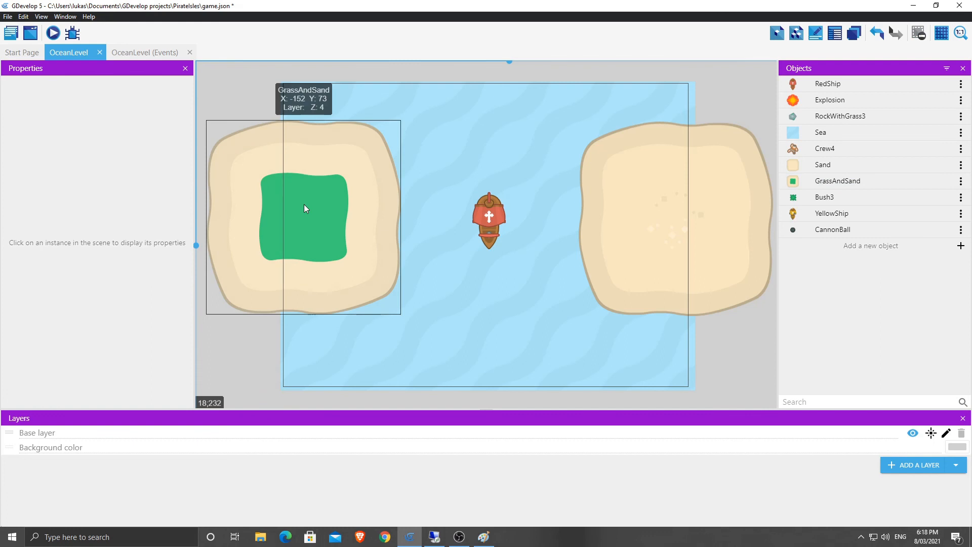
Step: Test-play the OceanLevel scene in a preview, close it, and save with Ctrl+S
click(52, 33)
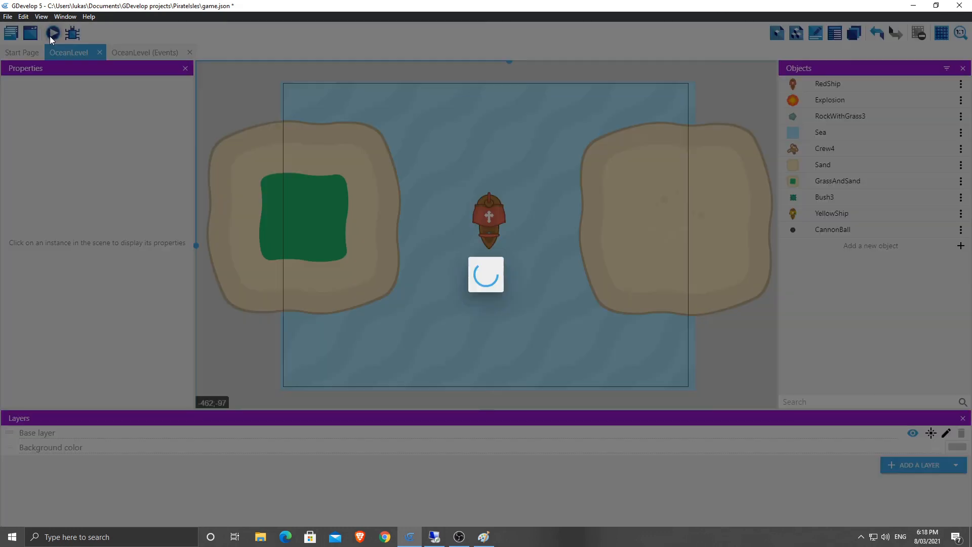
click(53, 33)
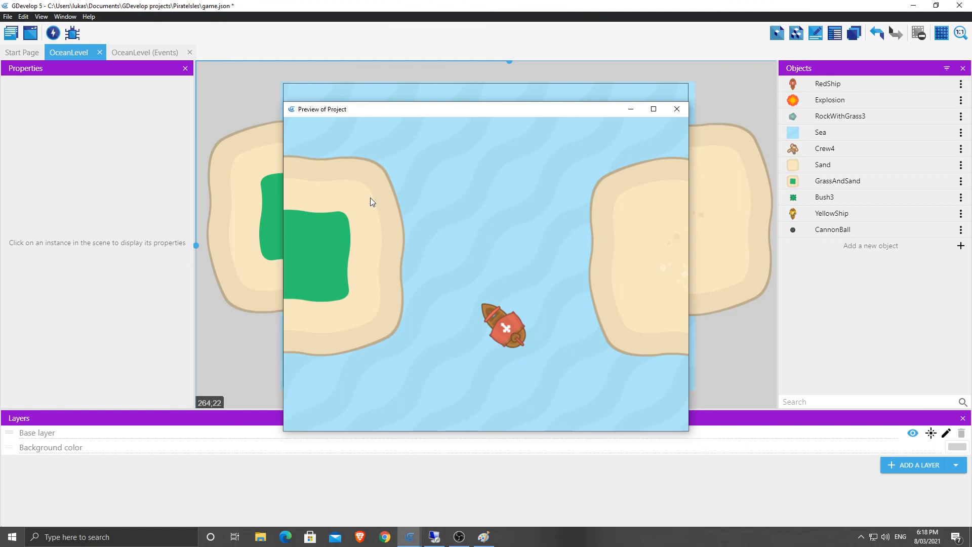
mouse_move(520, 237)
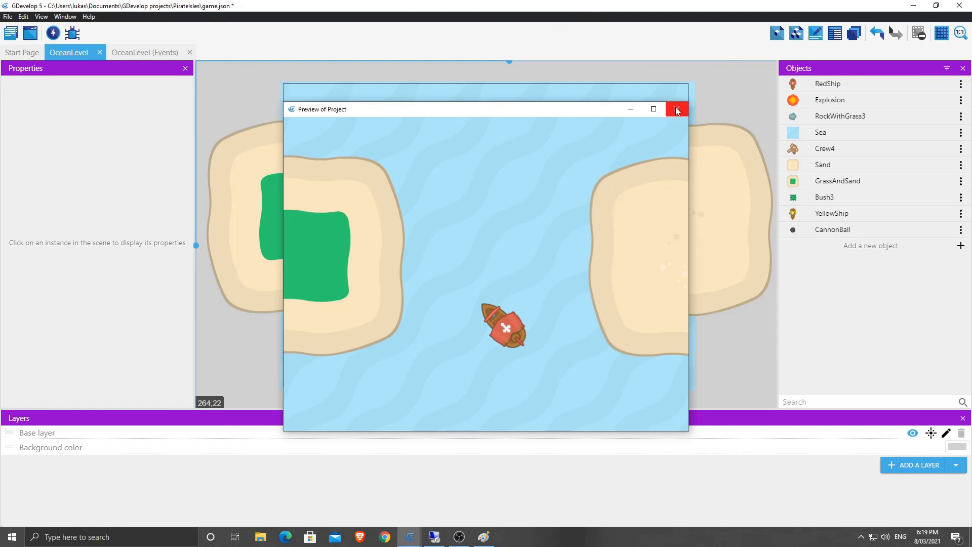
mouse_move(677, 110)
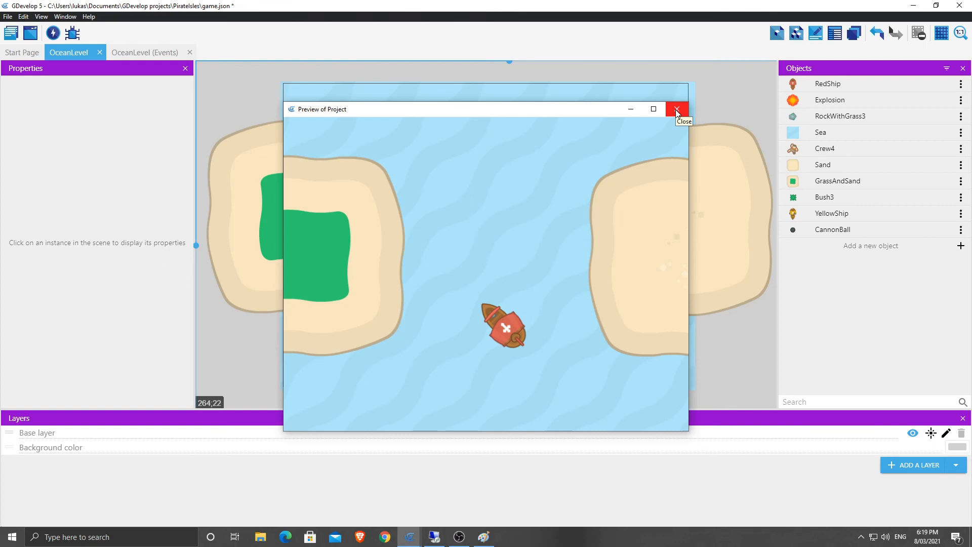
click(676, 110)
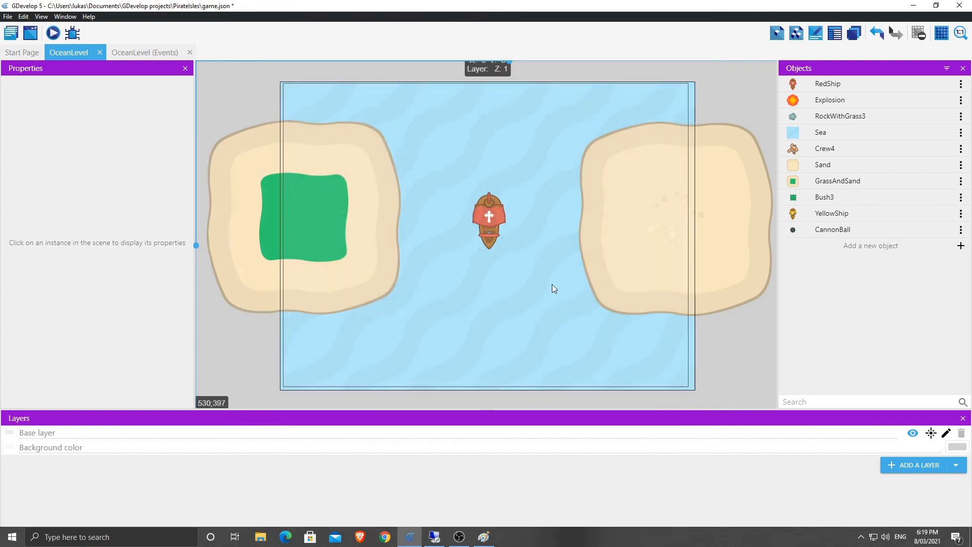
key(ctrl+s)
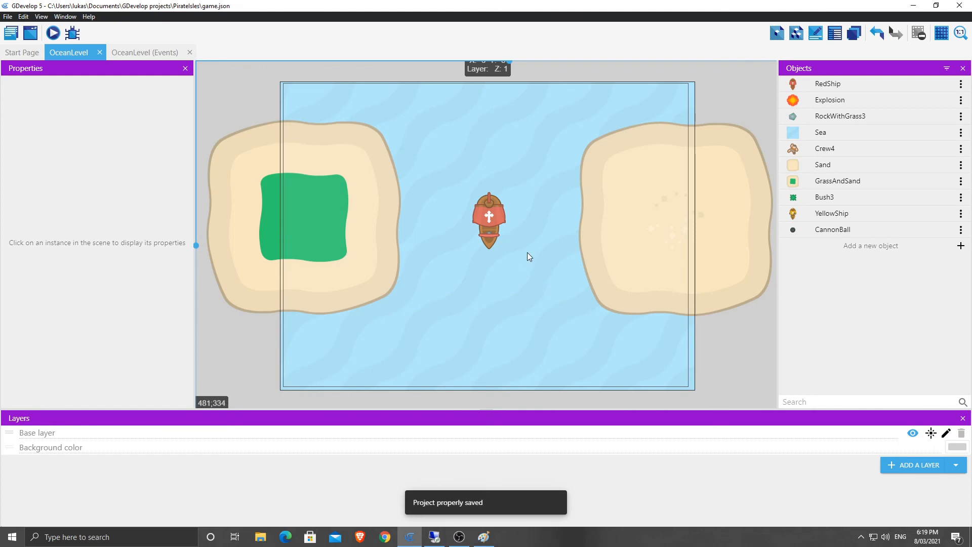